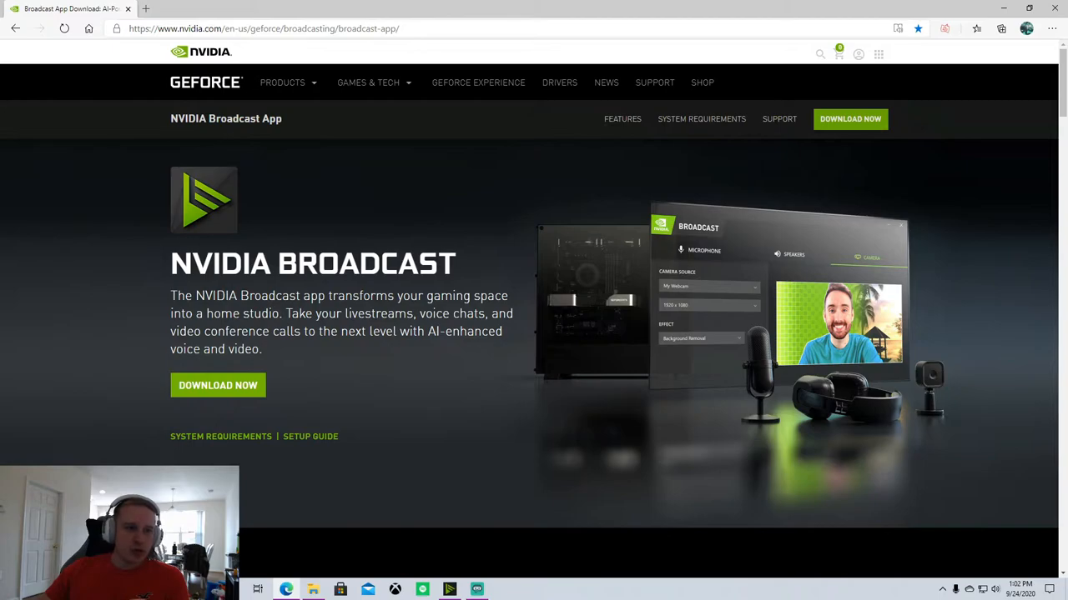
mouse_move(387, 176)
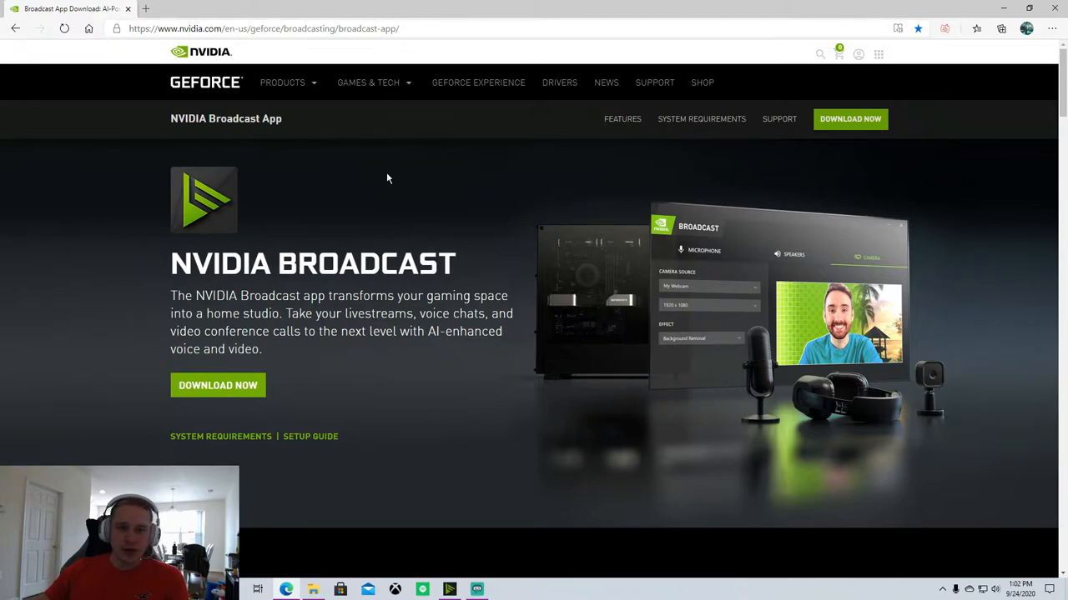
mouse_move(400, 170)
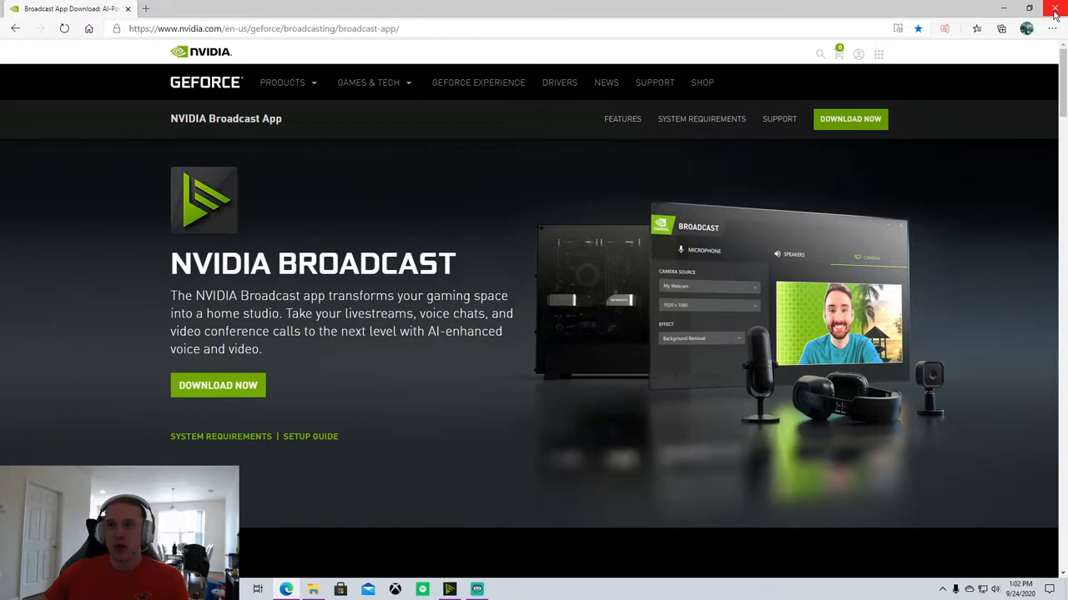
Step: Launch NVIDIA Broadcast from the desktop showing the Microphone settings with noise removal
right_click(477, 590)
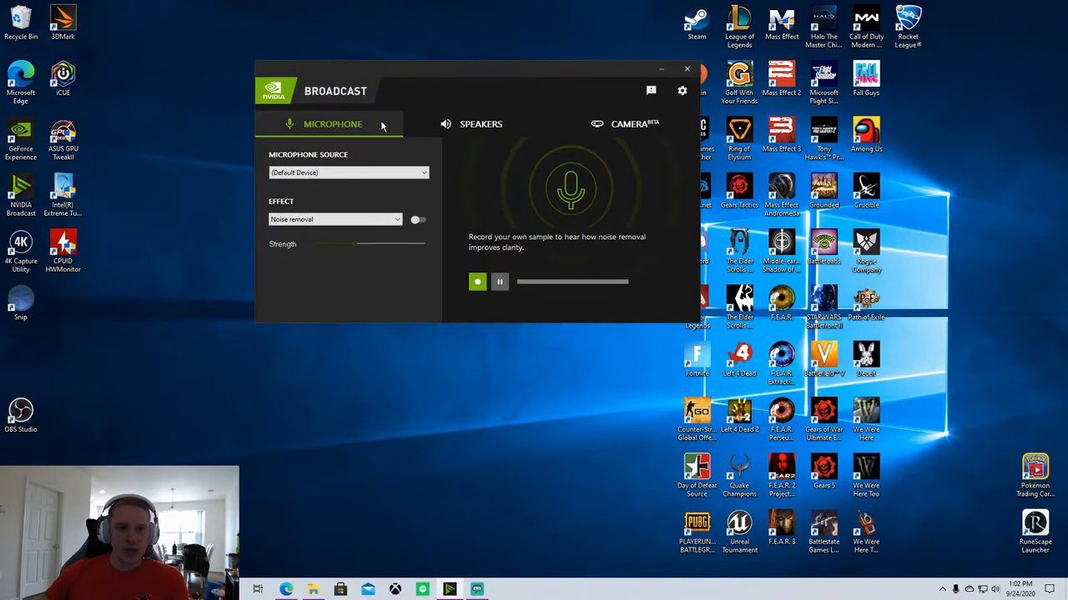
mouse_move(332, 123)
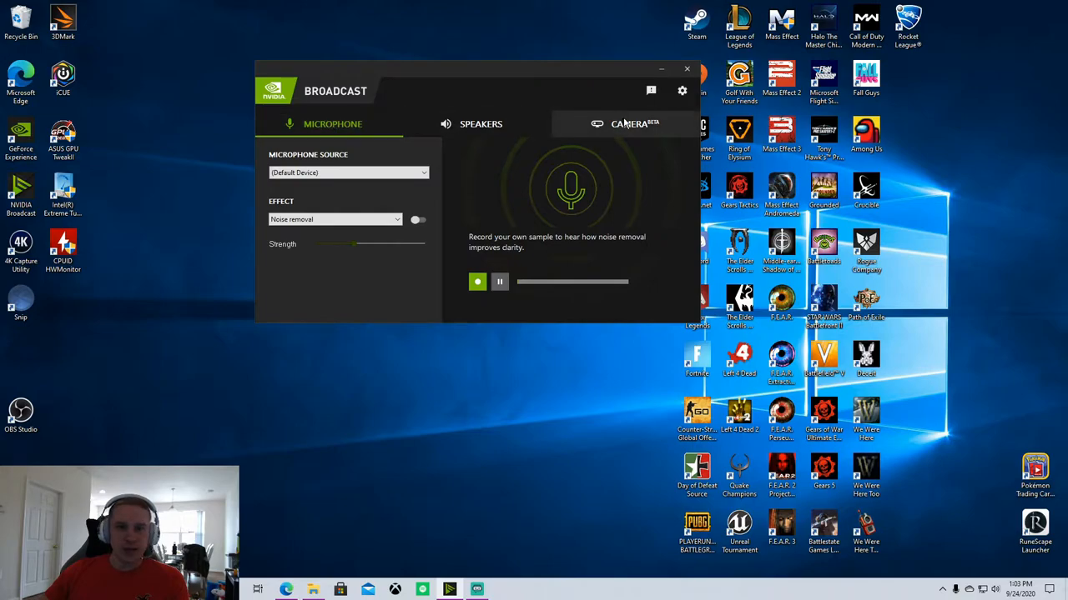
mouse_move(467, 37)
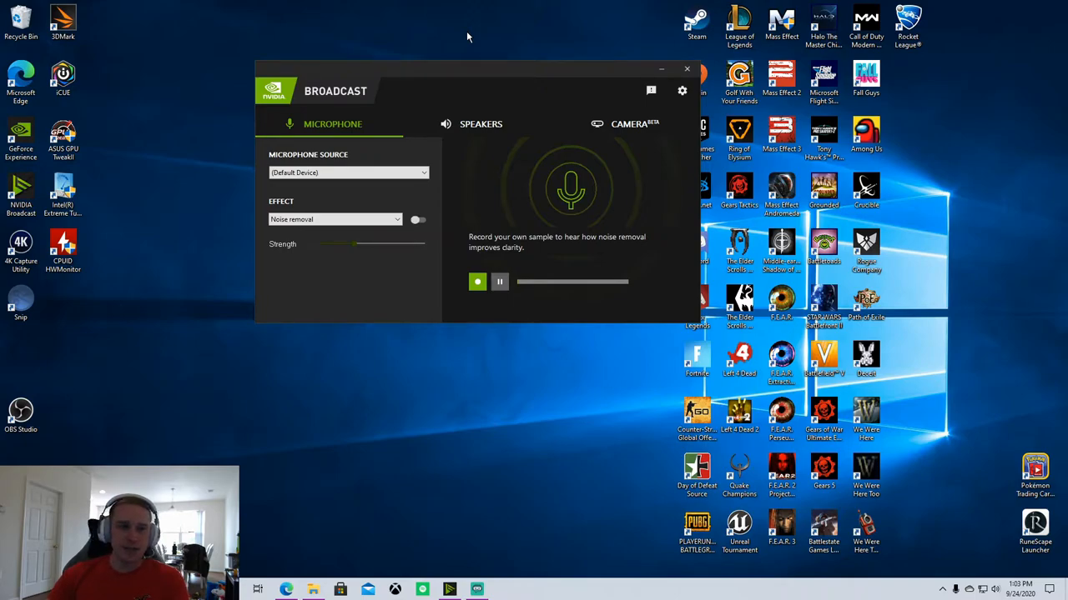
mouse_move(457, 30)
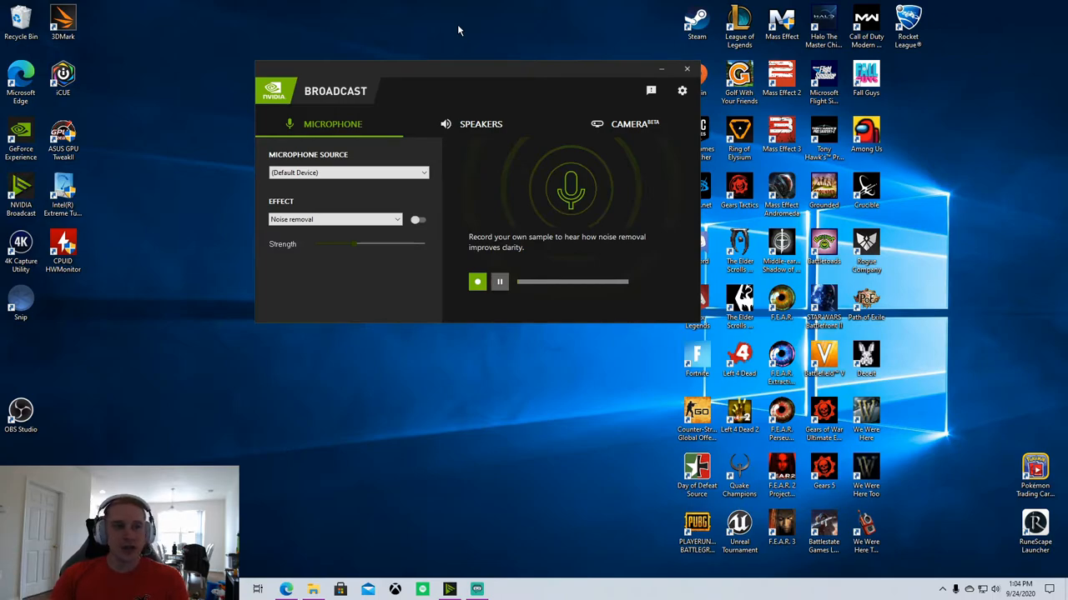
mouse_move(480, 13)
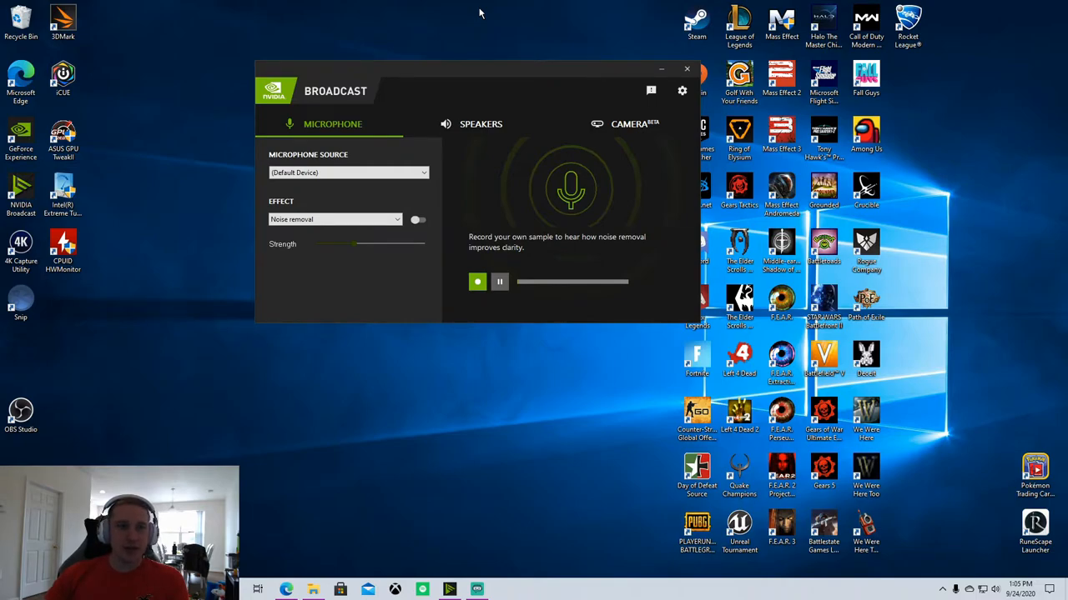
mouse_move(510, 30)
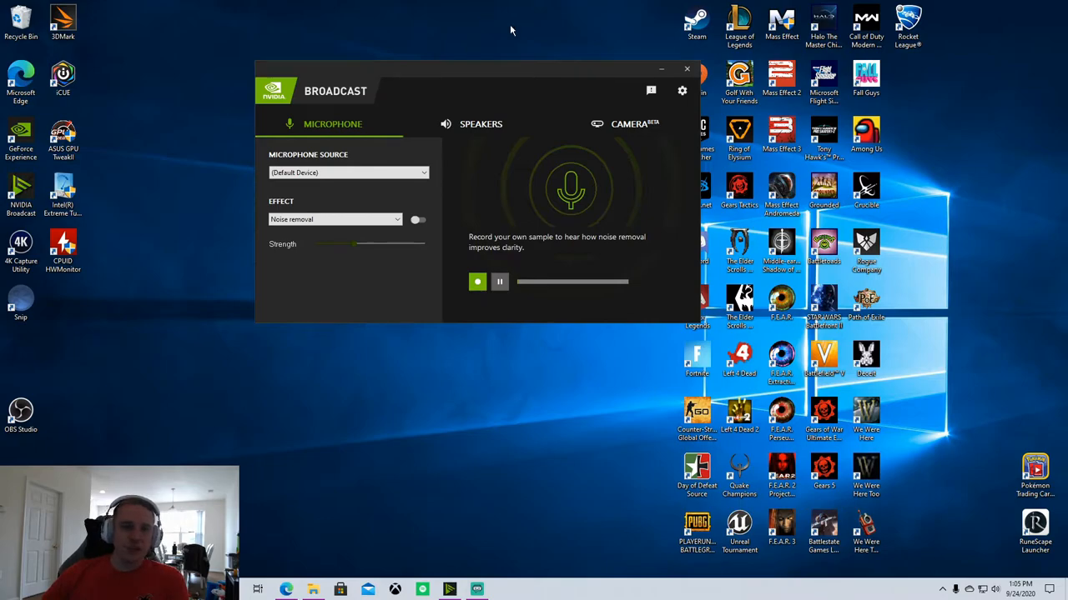
mouse_move(554, 7)
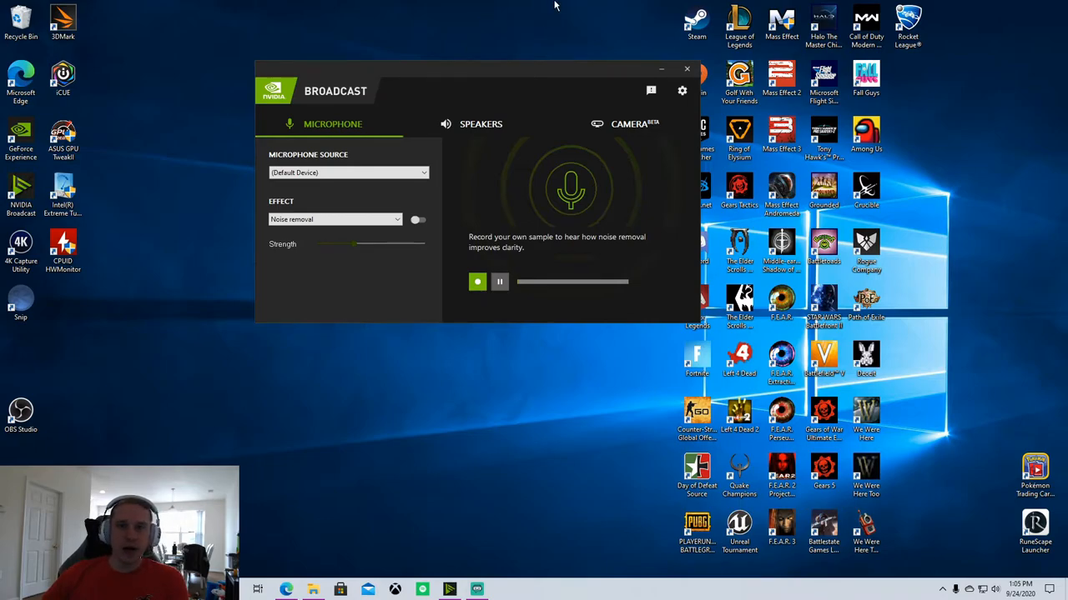
mouse_move(377, 127)
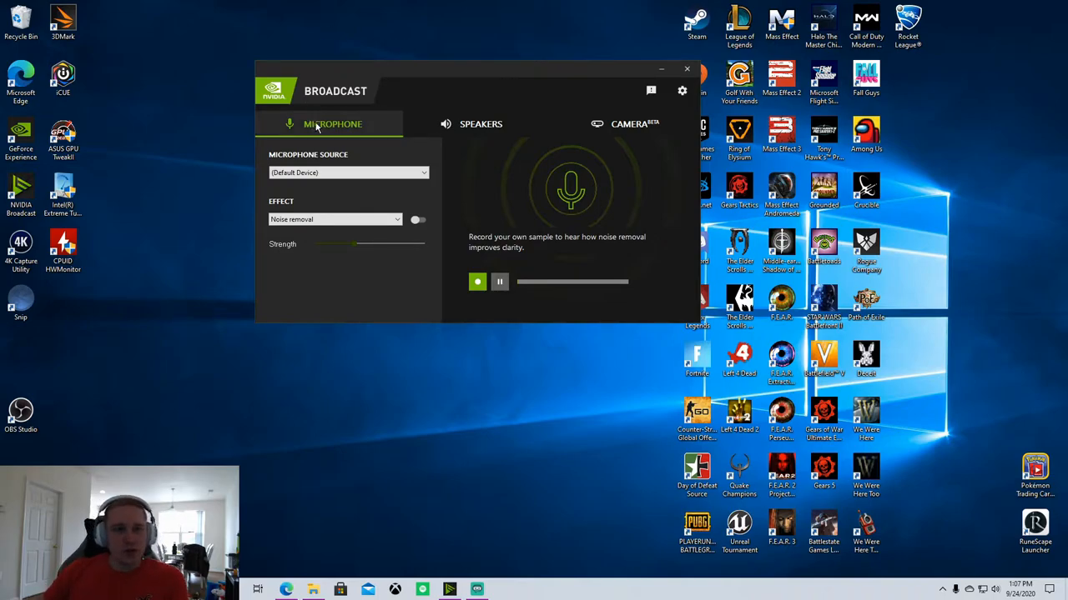
Step: Select Headset Microphone (CORSAIR VIRTUOSO) as mic source, try Noise Removal and its Strength, then leave it off
click(347, 172)
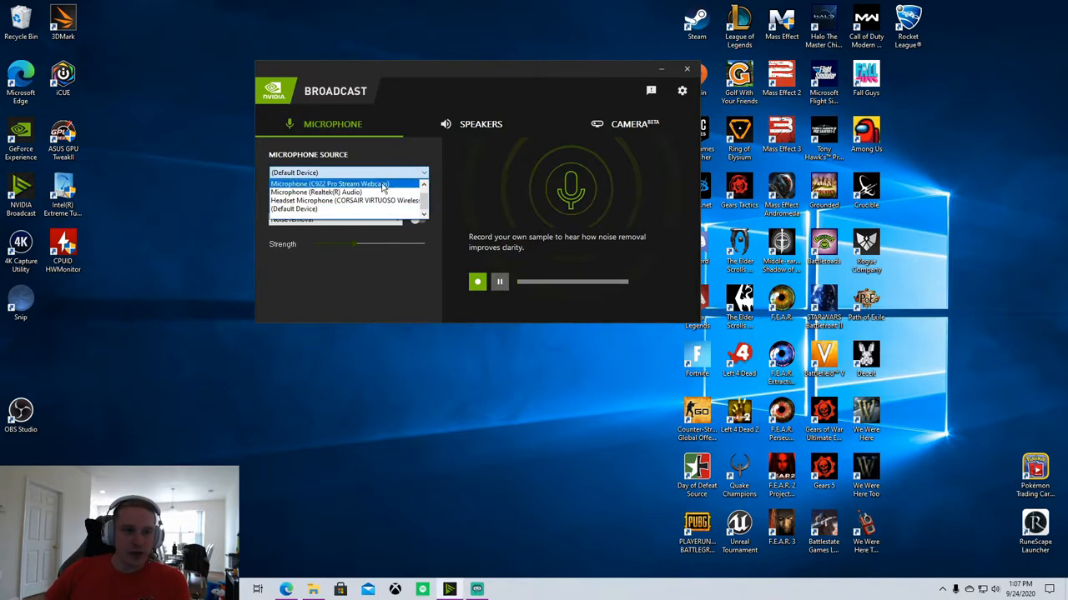
click(345, 200)
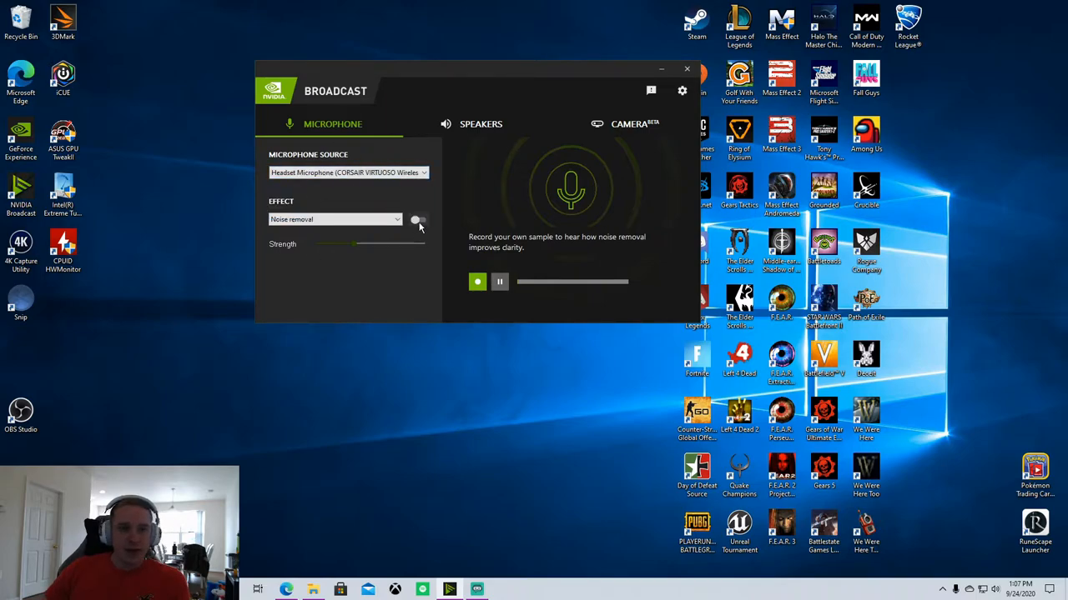
click(418, 220)
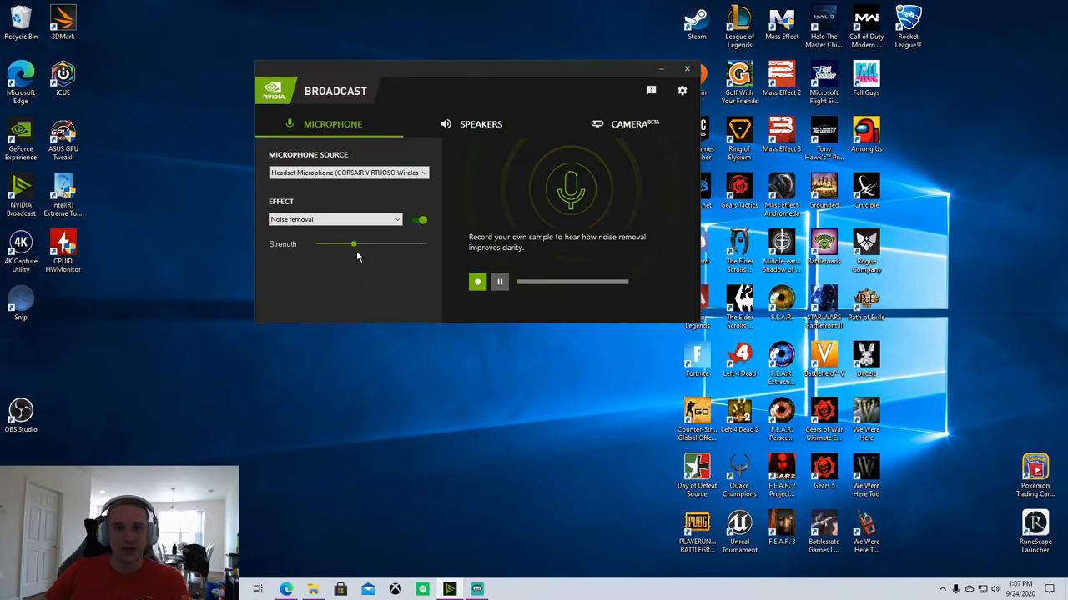
drag(353, 244, 330, 244)
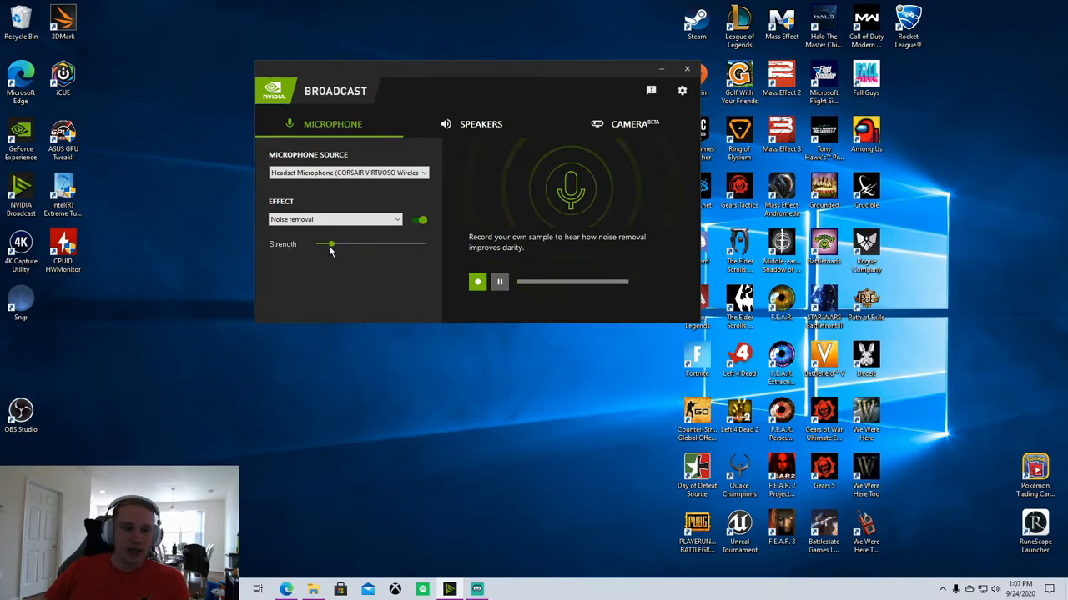
drag(330, 244, 351, 243)
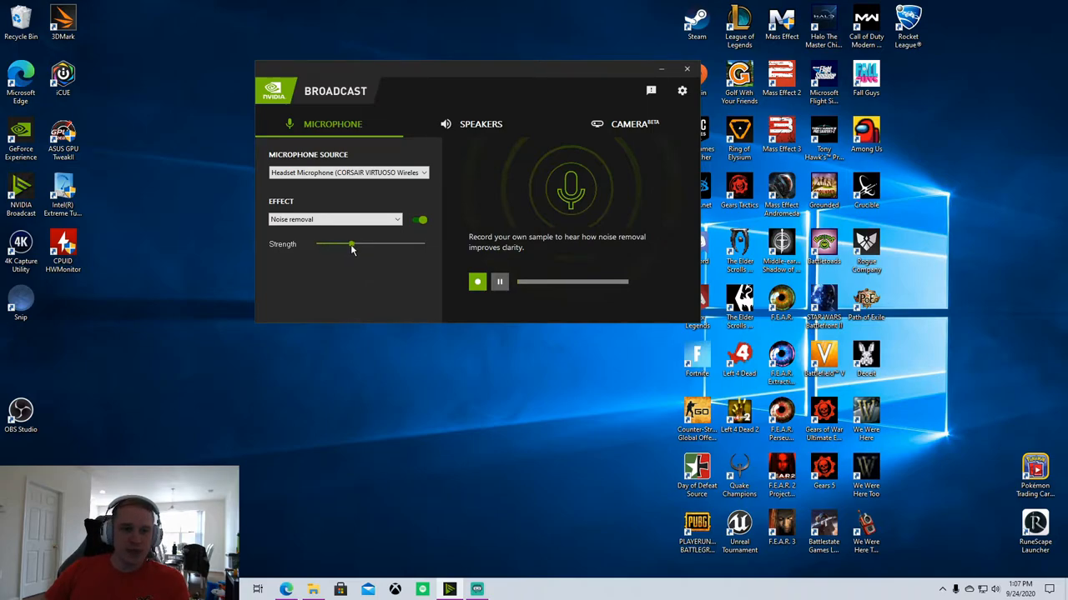
drag(352, 244, 349, 243)
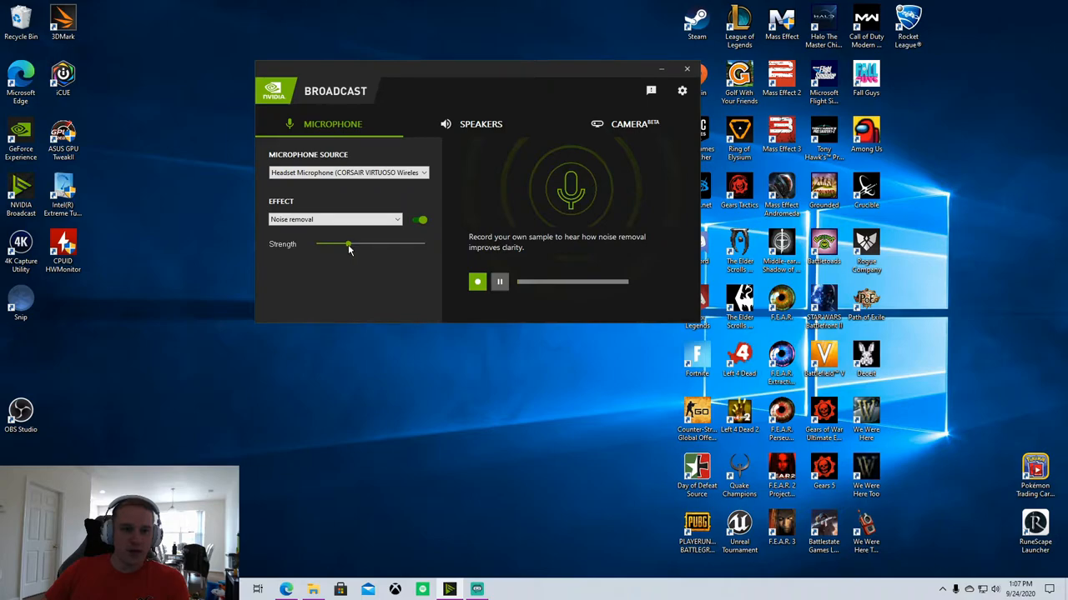
drag(348, 244, 424, 243)
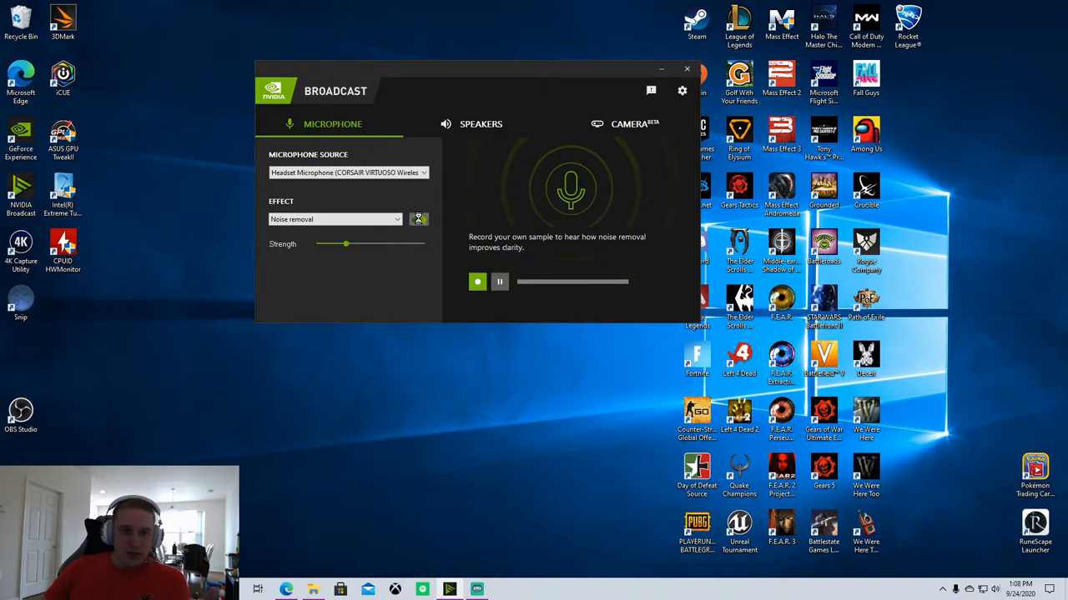
click(417, 221)
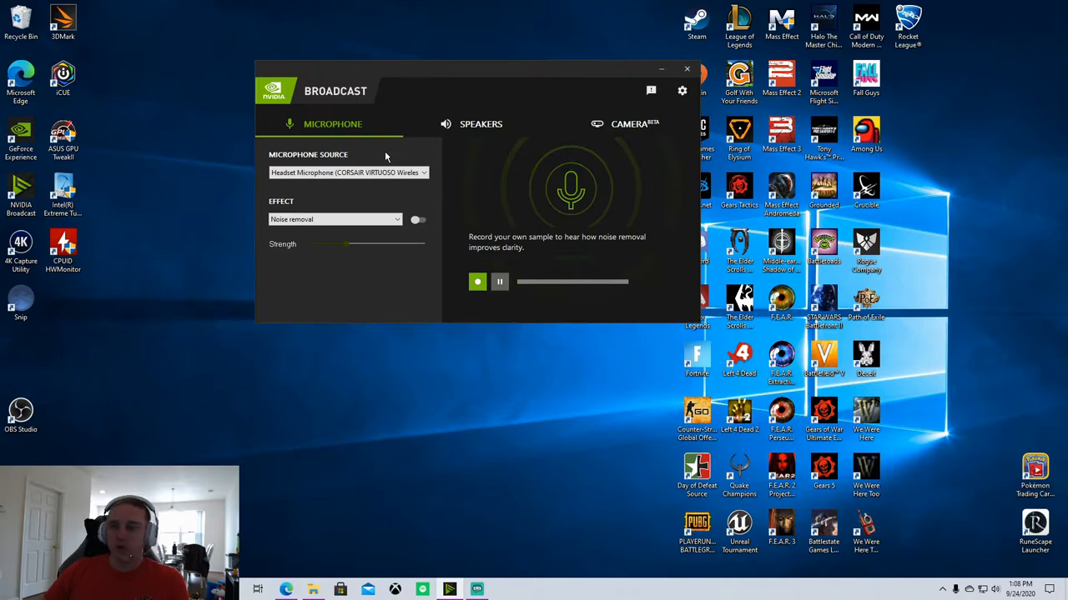
mouse_move(405, 274)
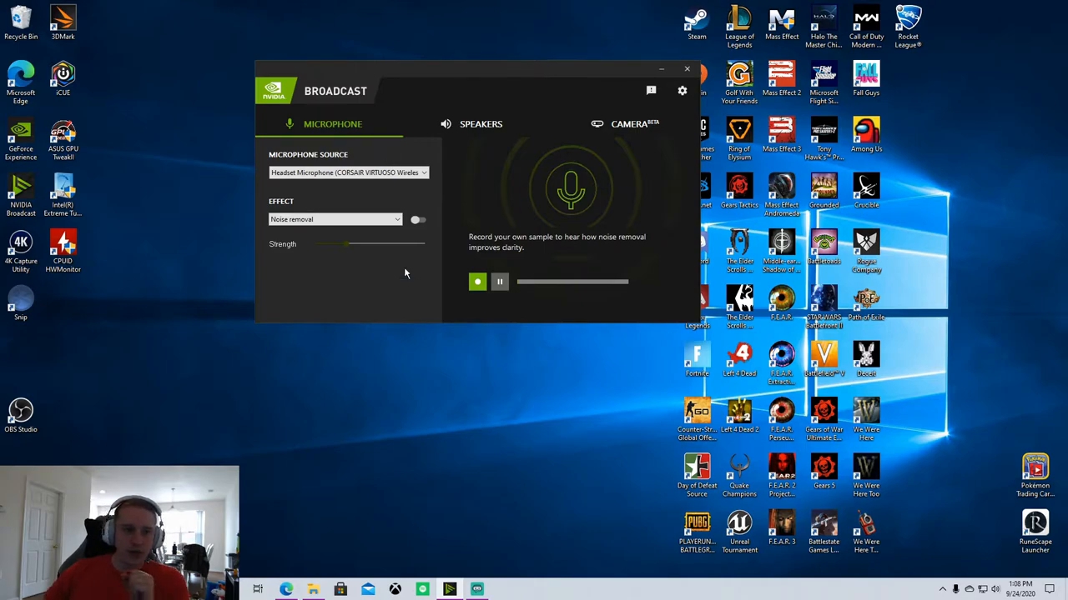
mouse_move(484, 34)
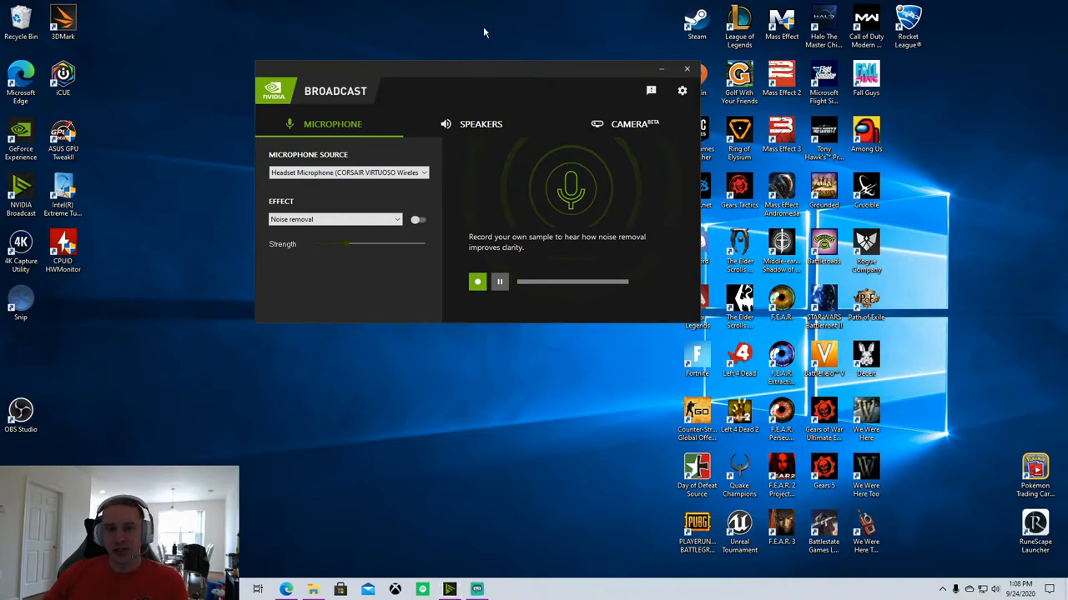
Step: On the Speakers settings, choose the DELL AW2518HF display audio as the output source
click(481, 124)
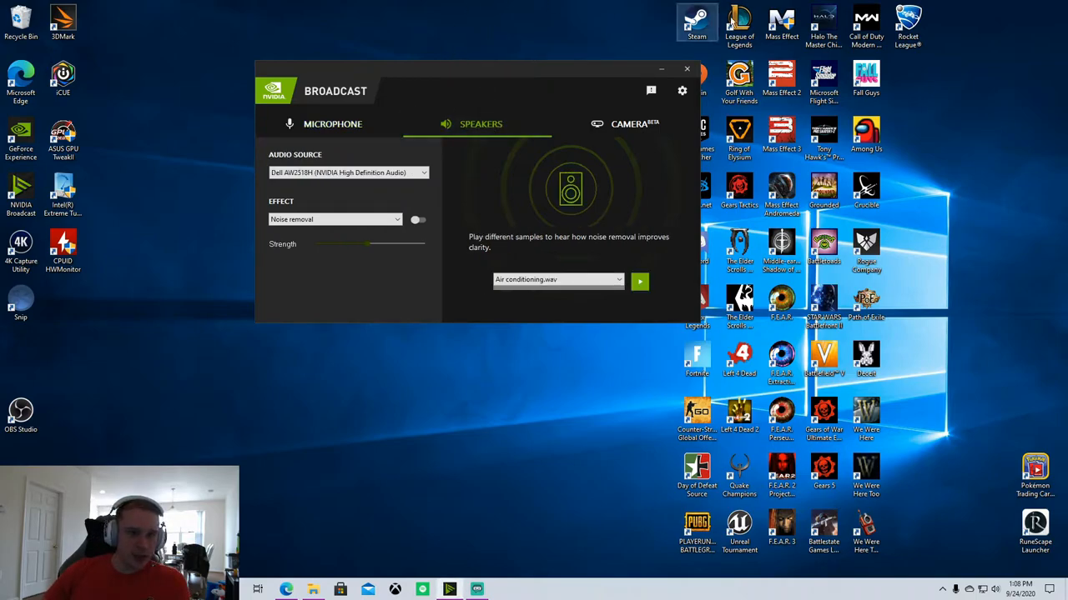
mouse_move(453, 10)
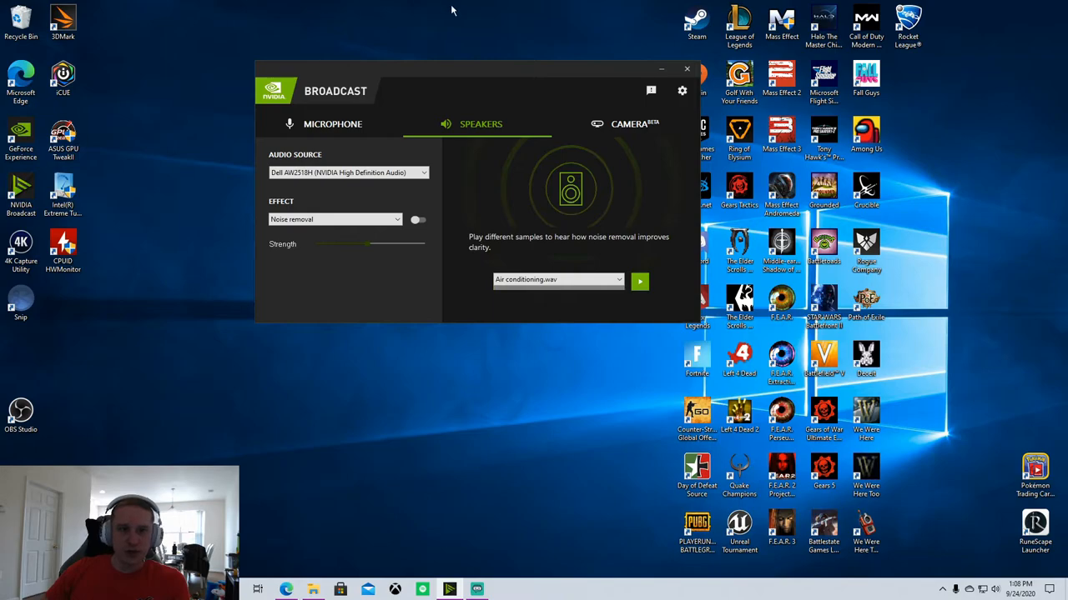
mouse_move(493, 47)
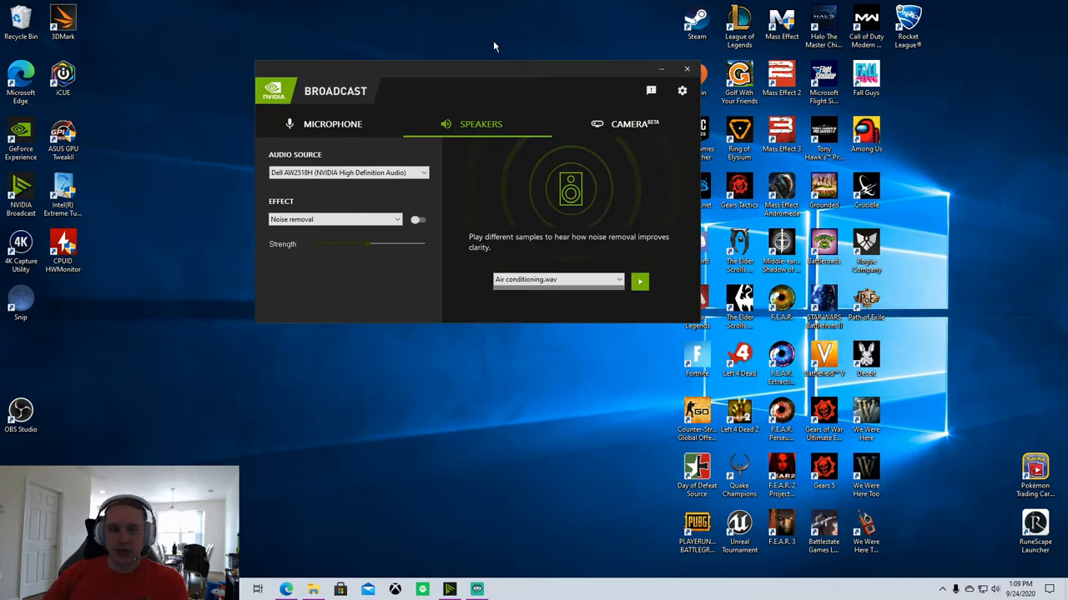
mouse_move(424, 100)
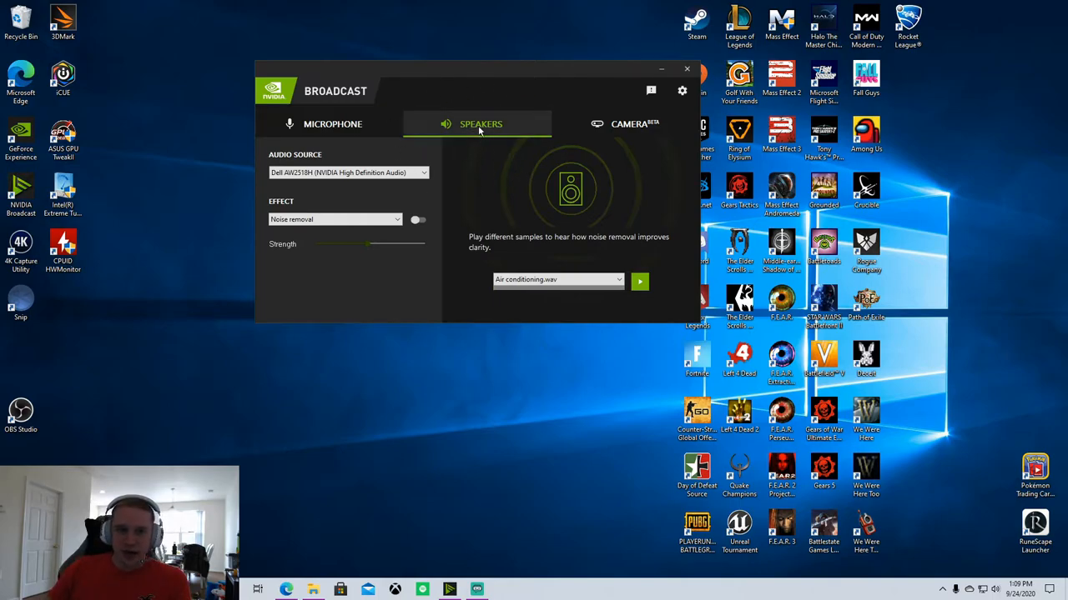
mouse_move(333, 123)
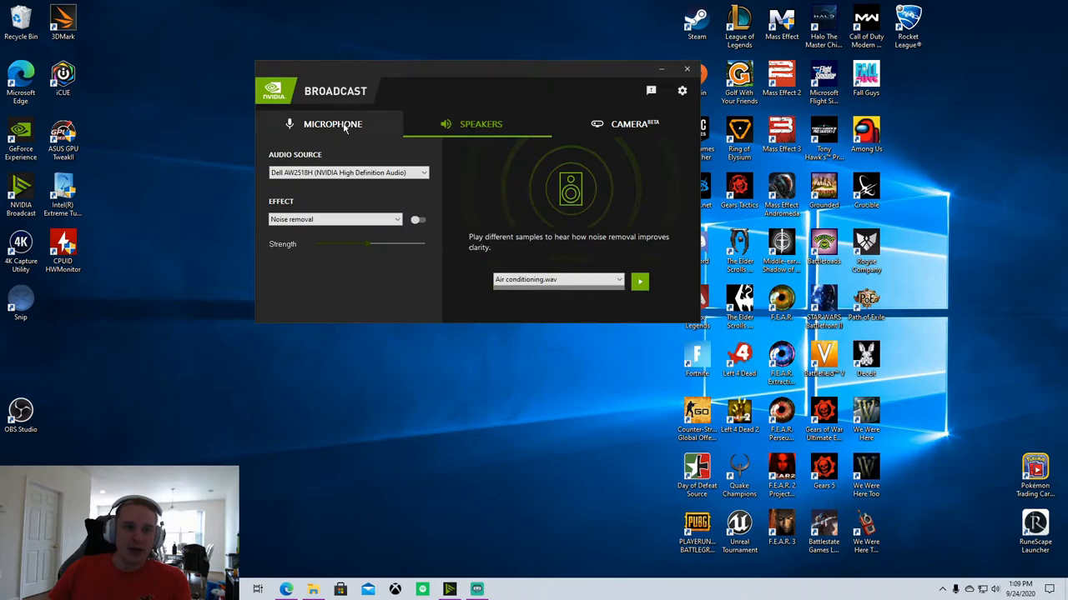
click(334, 123)
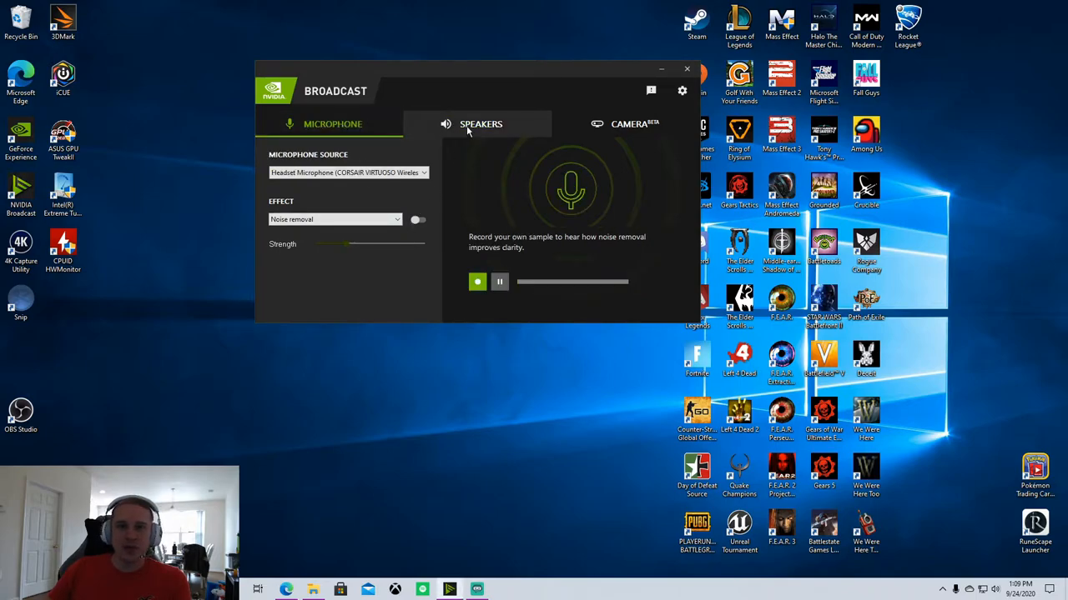
click(481, 123)
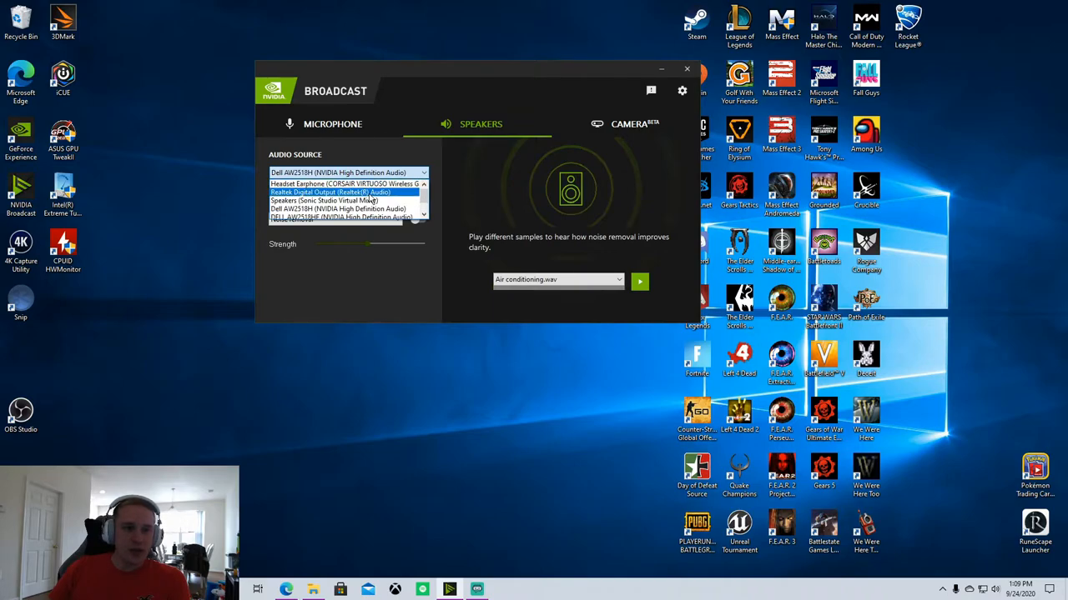
mouse_move(347, 184)
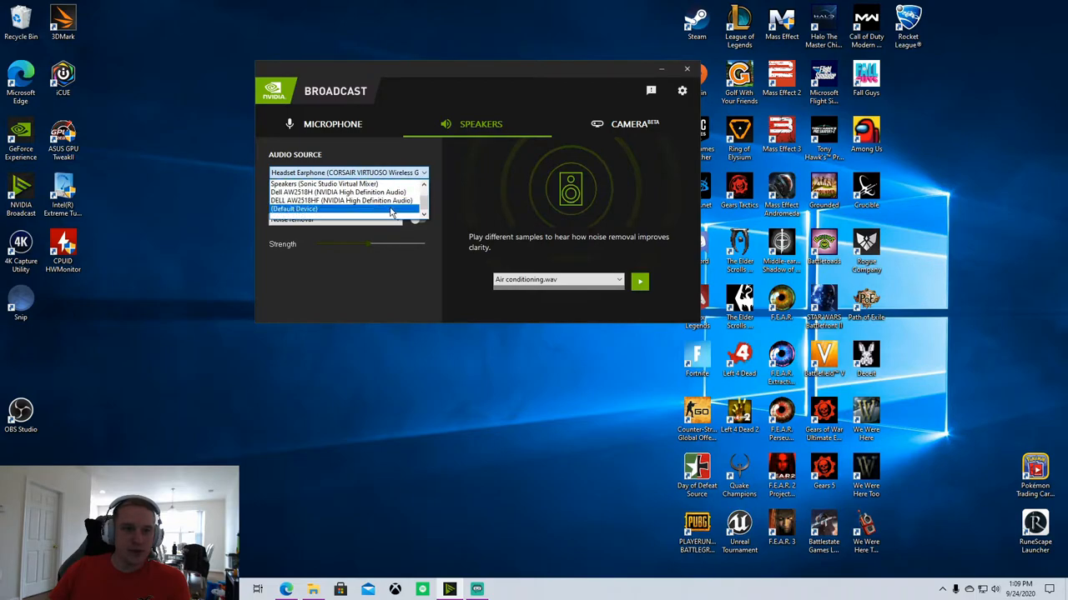
click(341, 201)
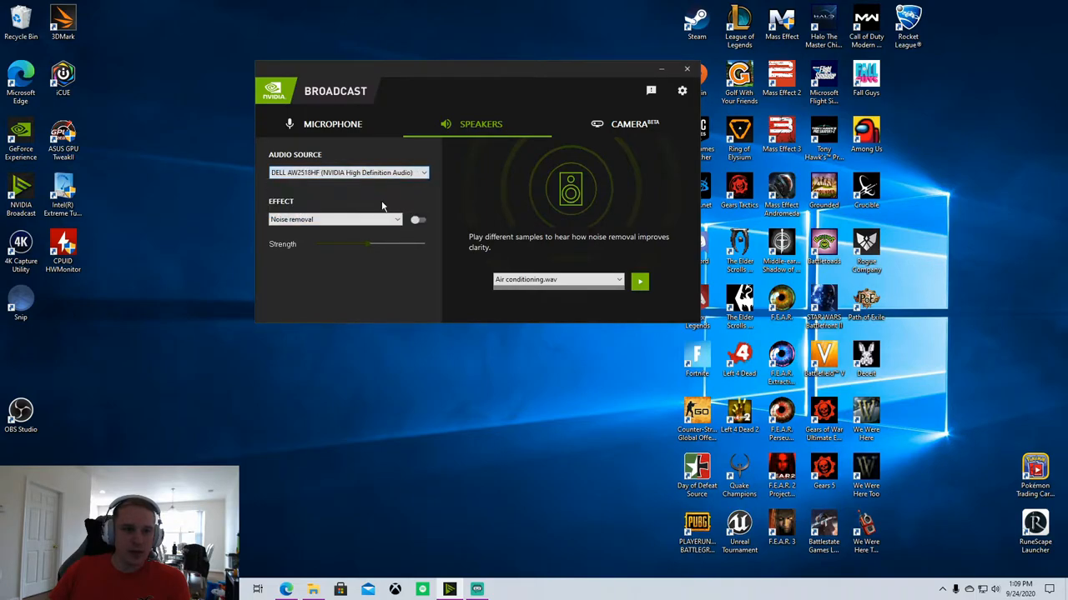
Step: Try speaker Noise Removal at about half strength with the air conditioning test sample, then turn it off
click(424, 172)
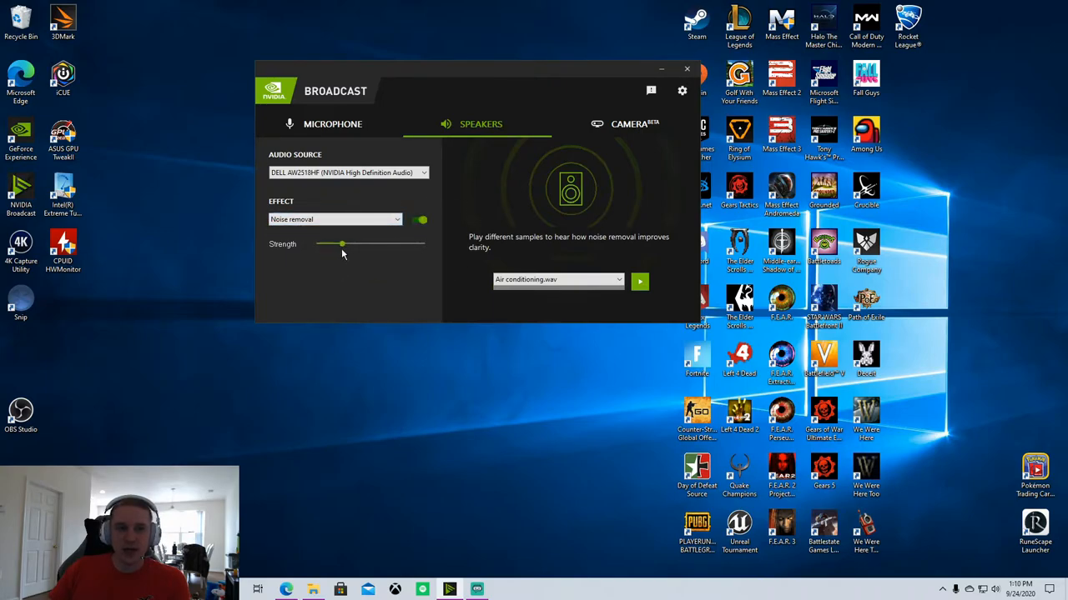
drag(342, 244, 373, 244)
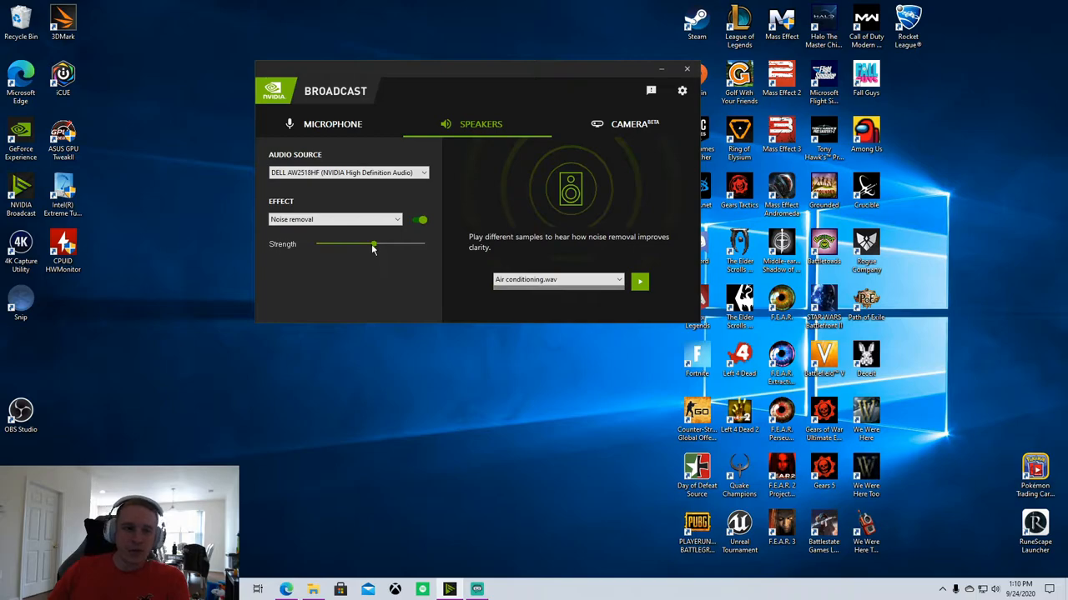
drag(374, 243, 357, 244)
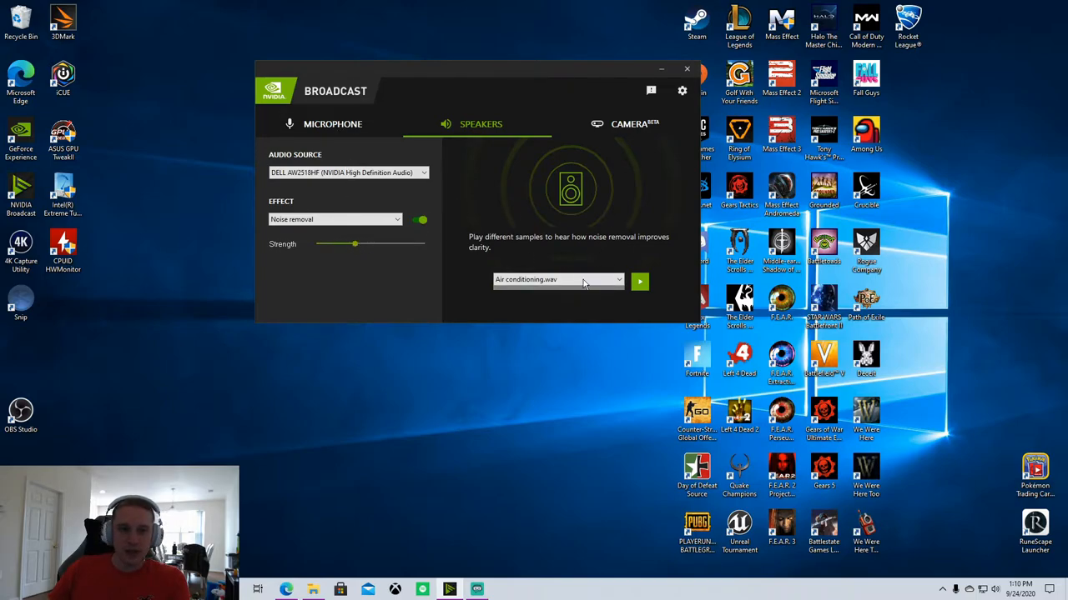
mouse_move(534, 230)
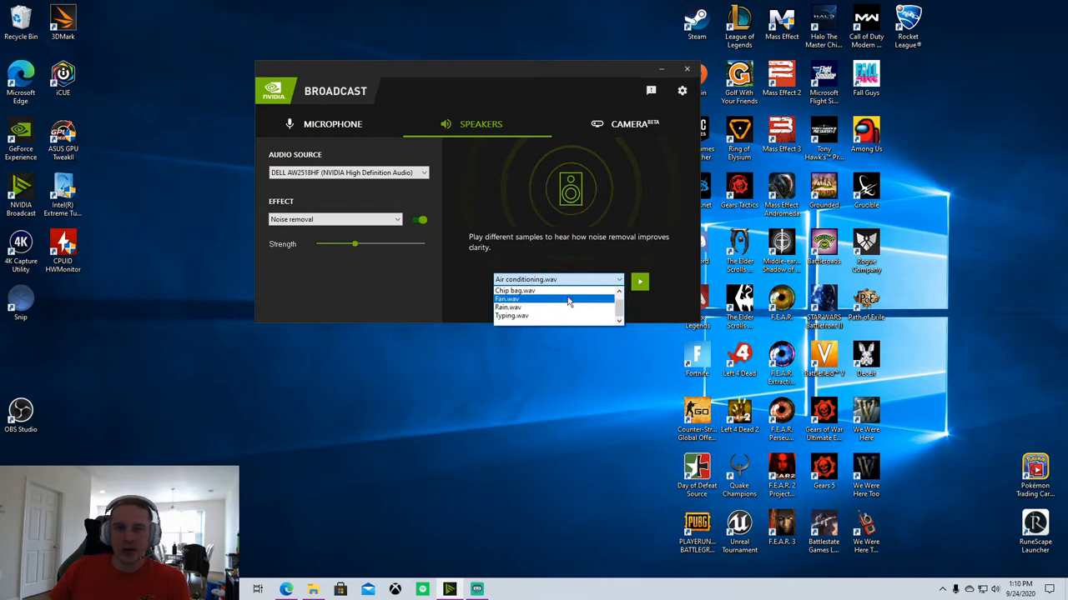
click(557, 280)
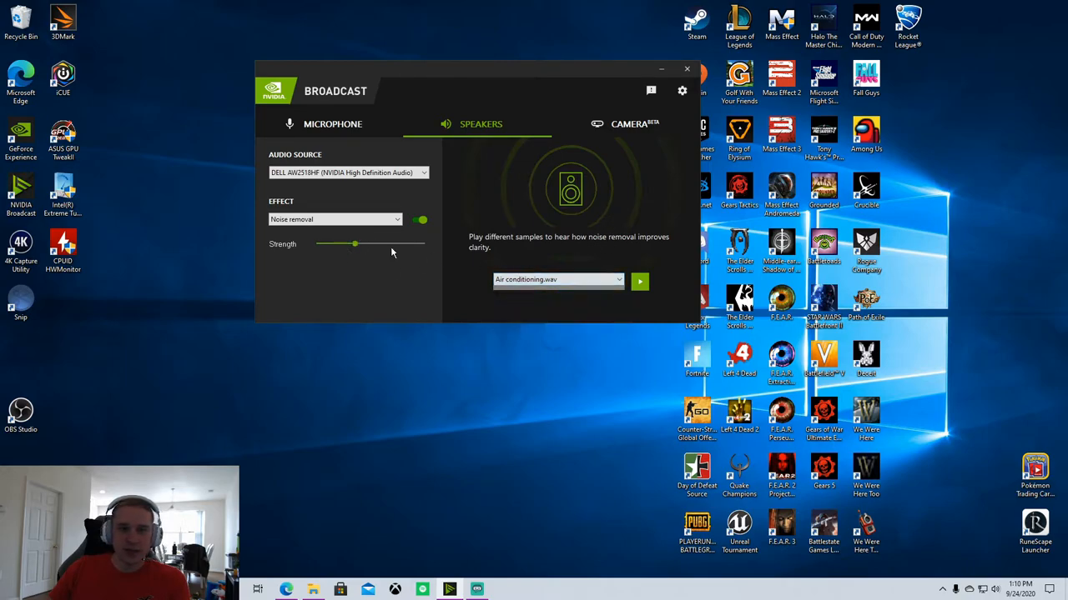
click(418, 220)
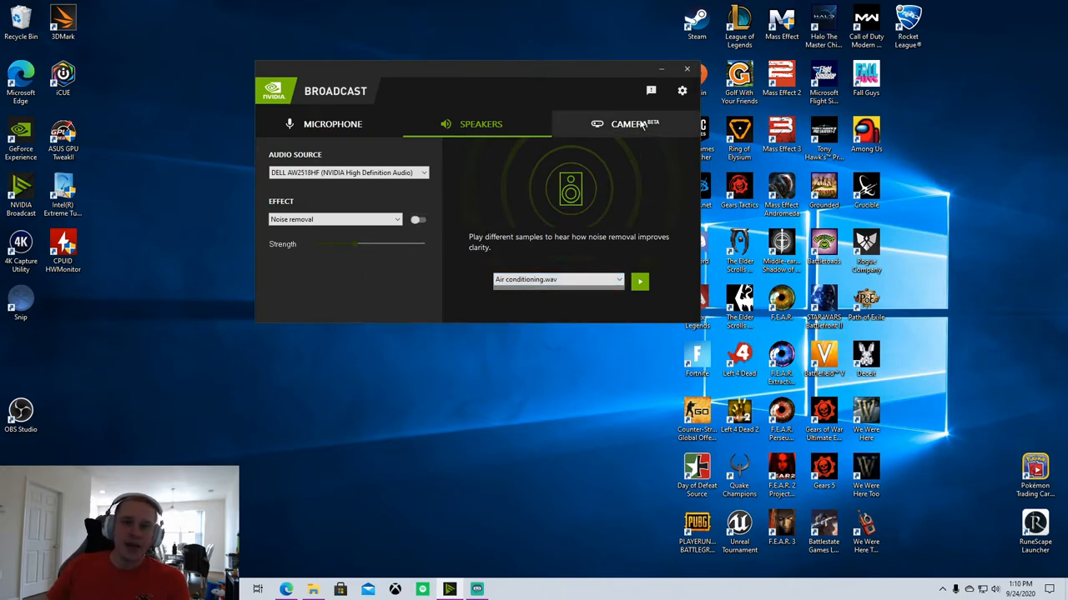
Step: Set the camera source to c922 Pro Stream Webcam at 1920 x 1080 @ 30FPS with Background blur as the effect
click(633, 123)
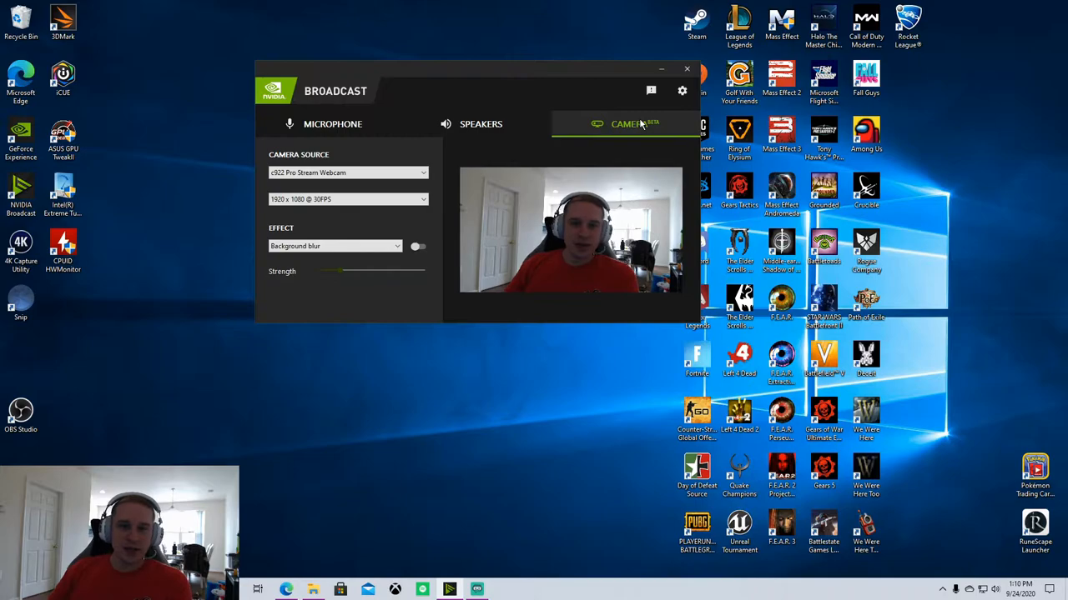
mouse_move(604, 110)
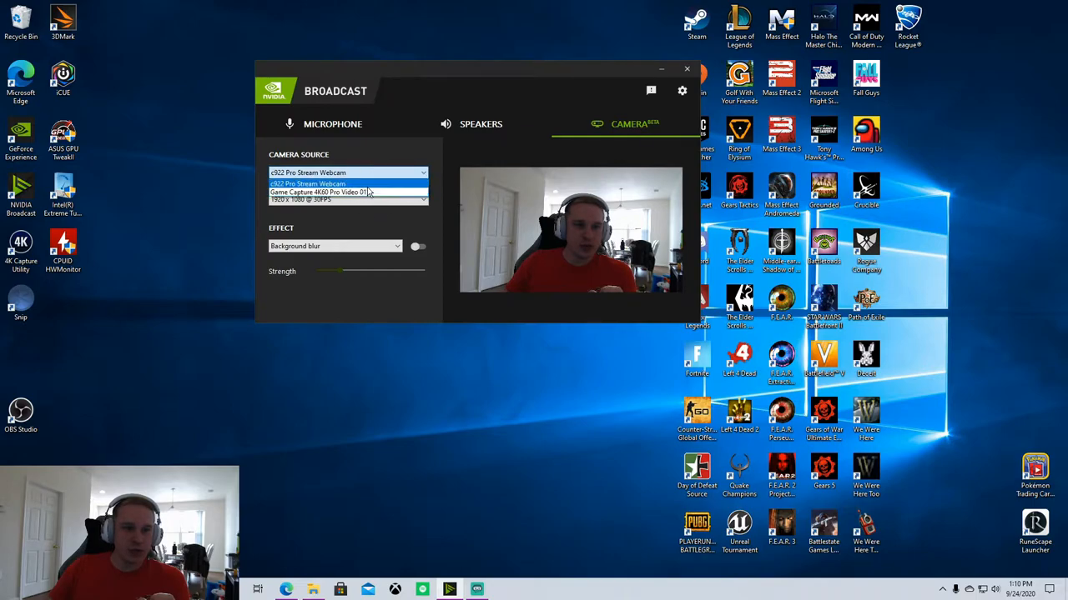
click(317, 182)
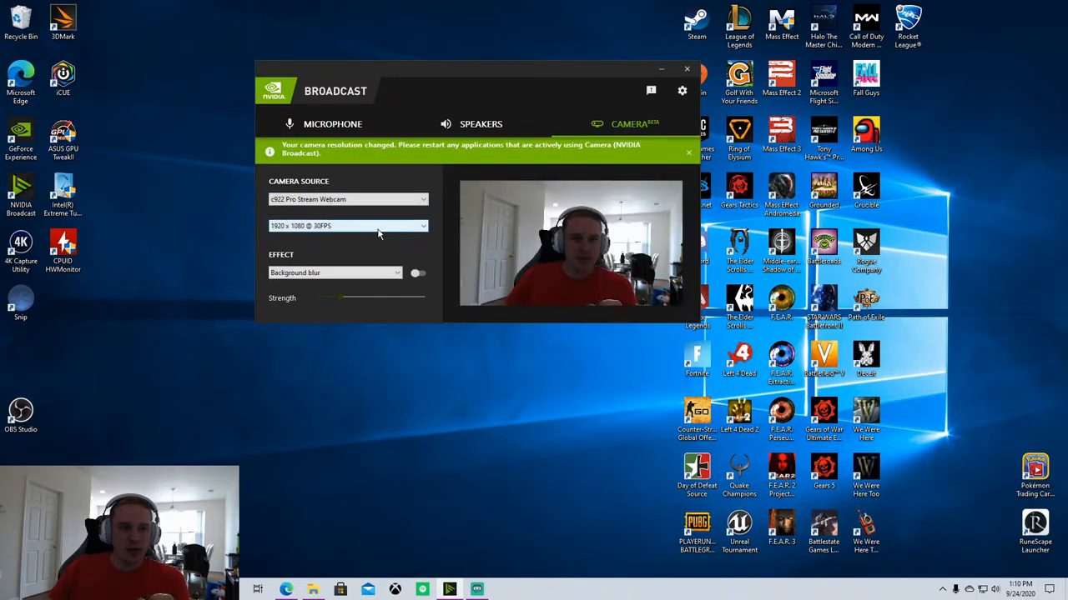
click(689, 152)
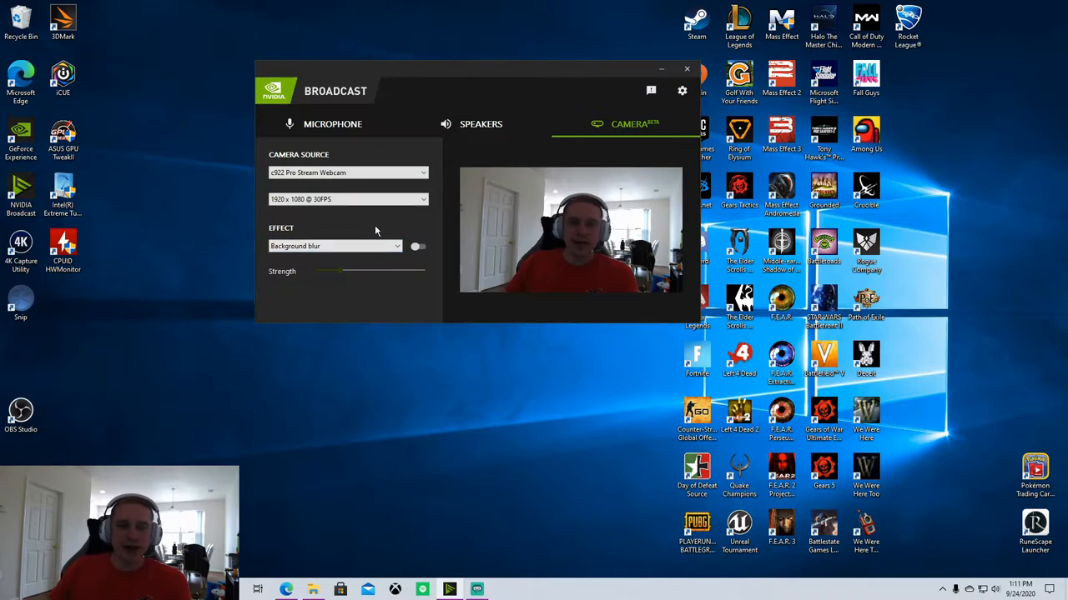
mouse_move(380, 234)
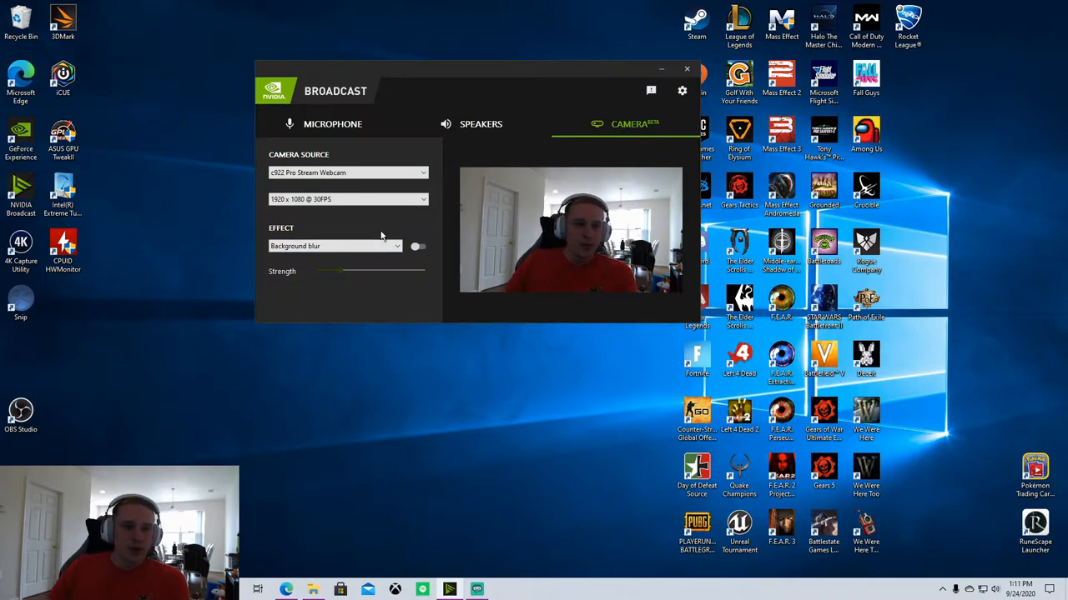
mouse_move(448, 251)
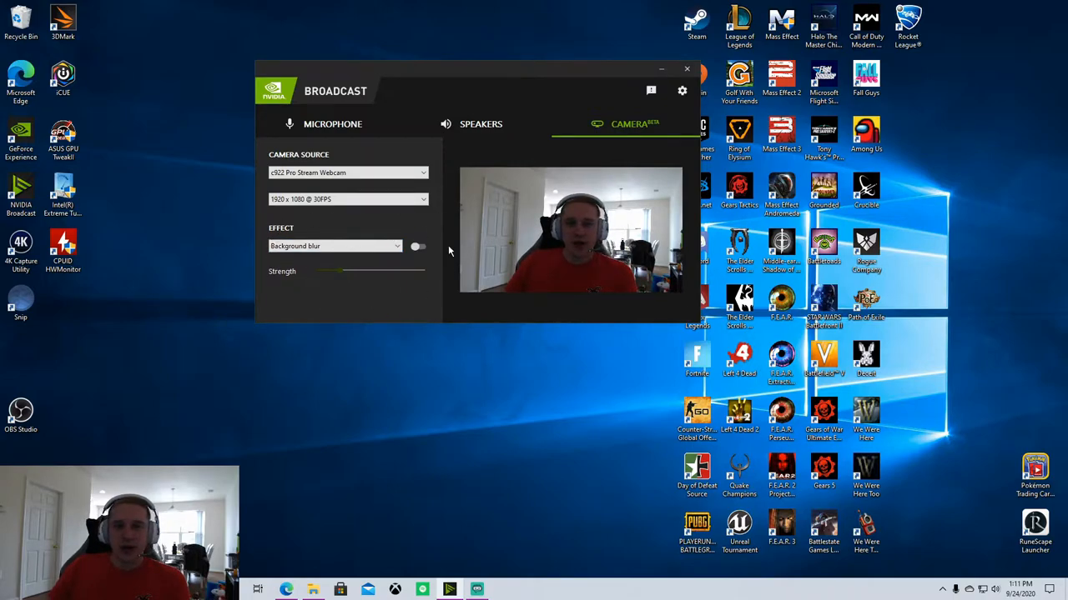
mouse_move(434, 227)
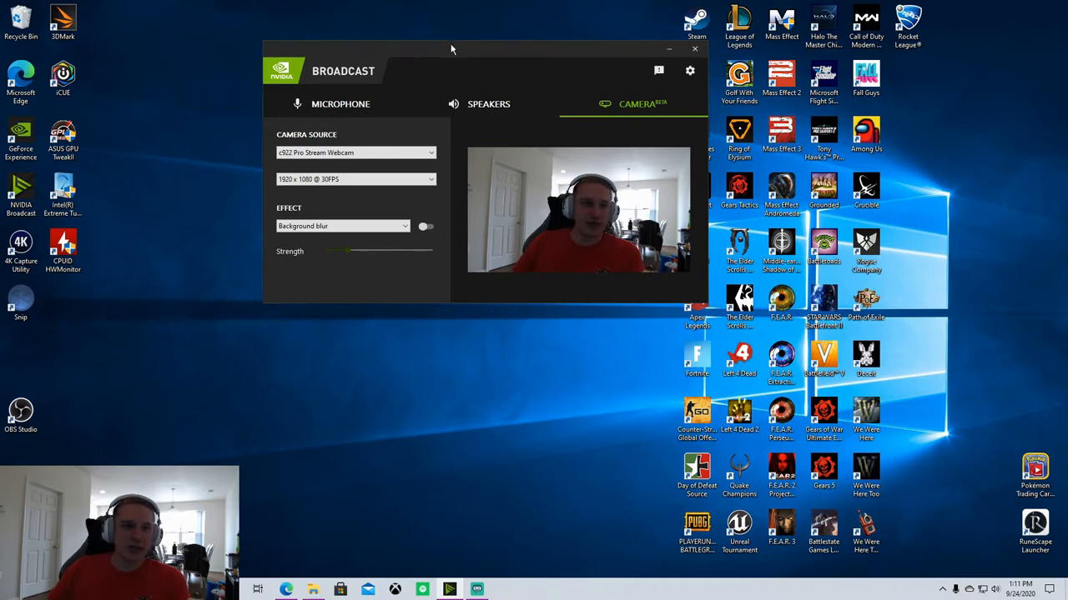
click(423, 227)
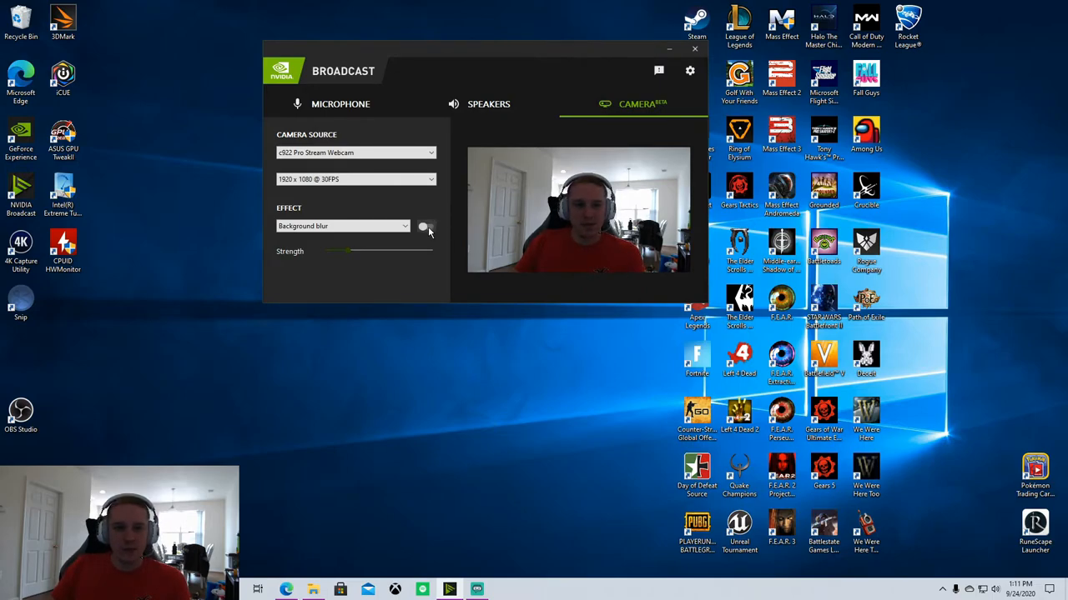
Step: Enable Background blur on the webcam feed and raise its Strength to maximum
click(694, 48)
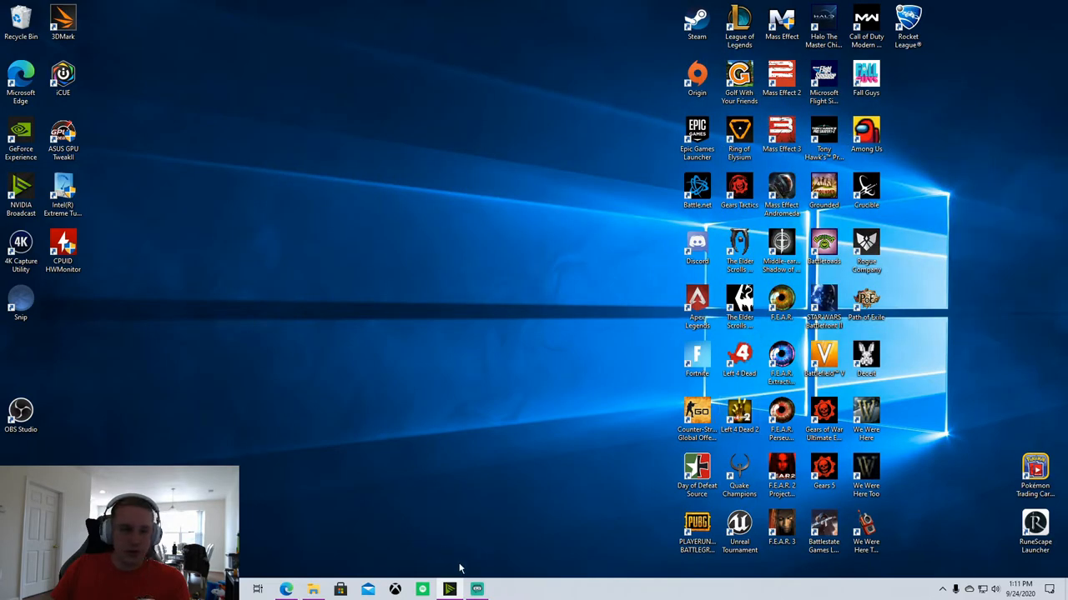
click(448, 590)
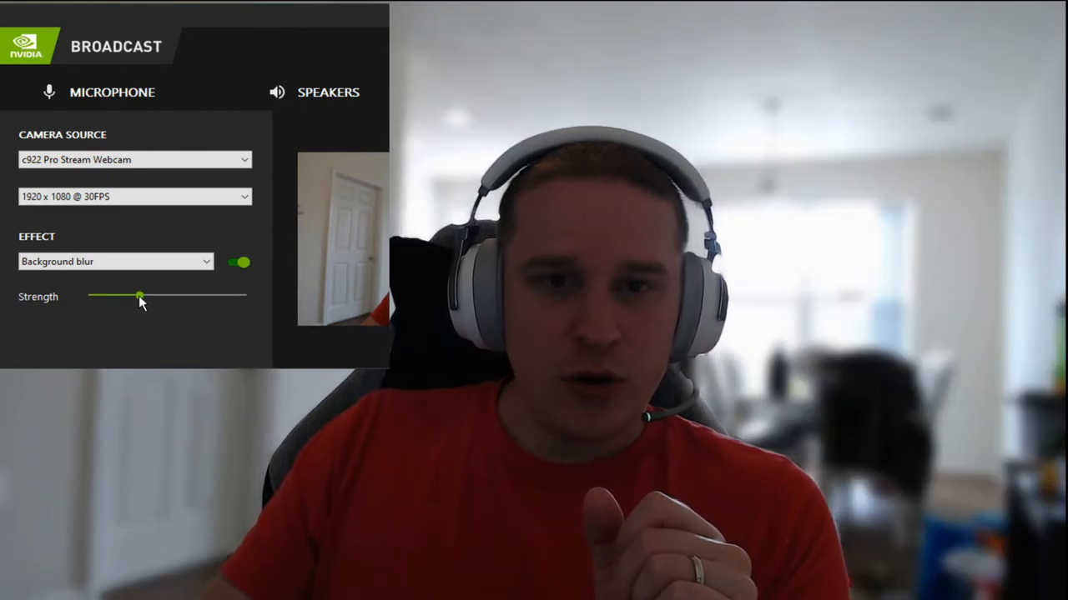
drag(140, 297, 243, 297)
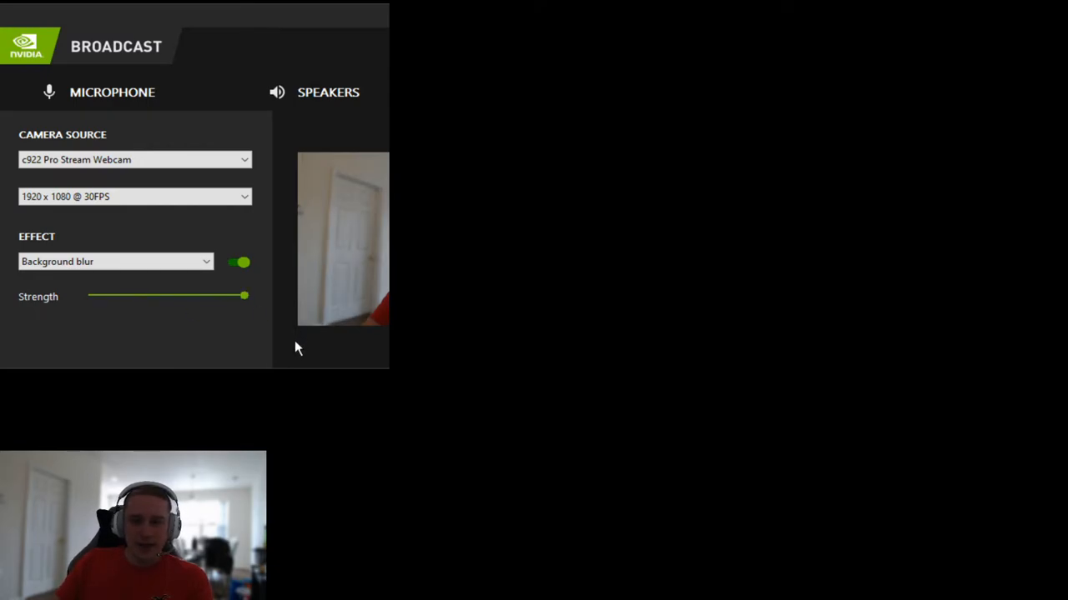
mouse_move(283, 340)
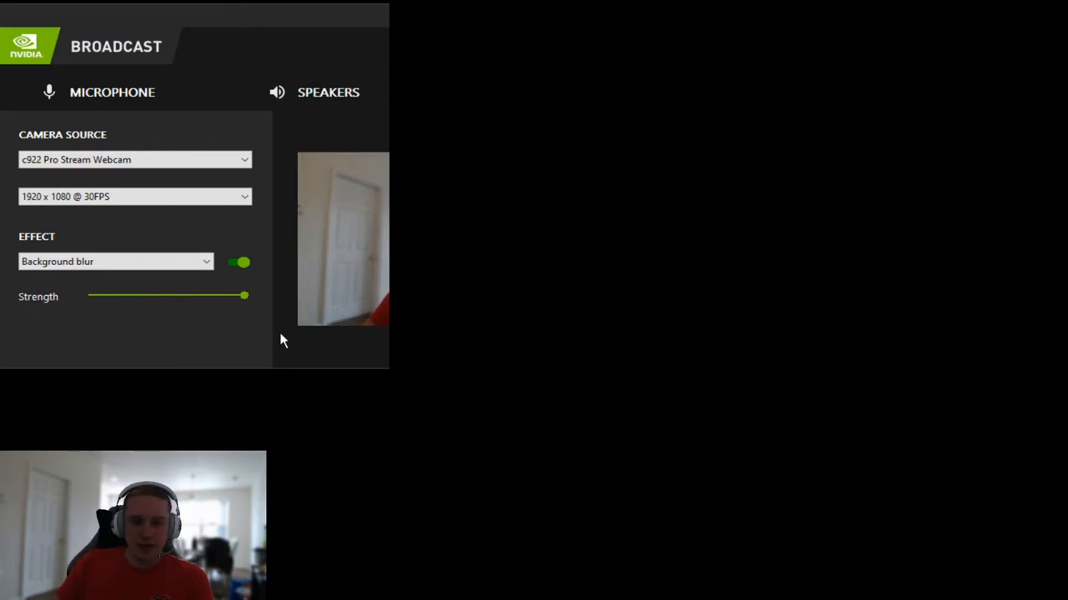
click(115, 261)
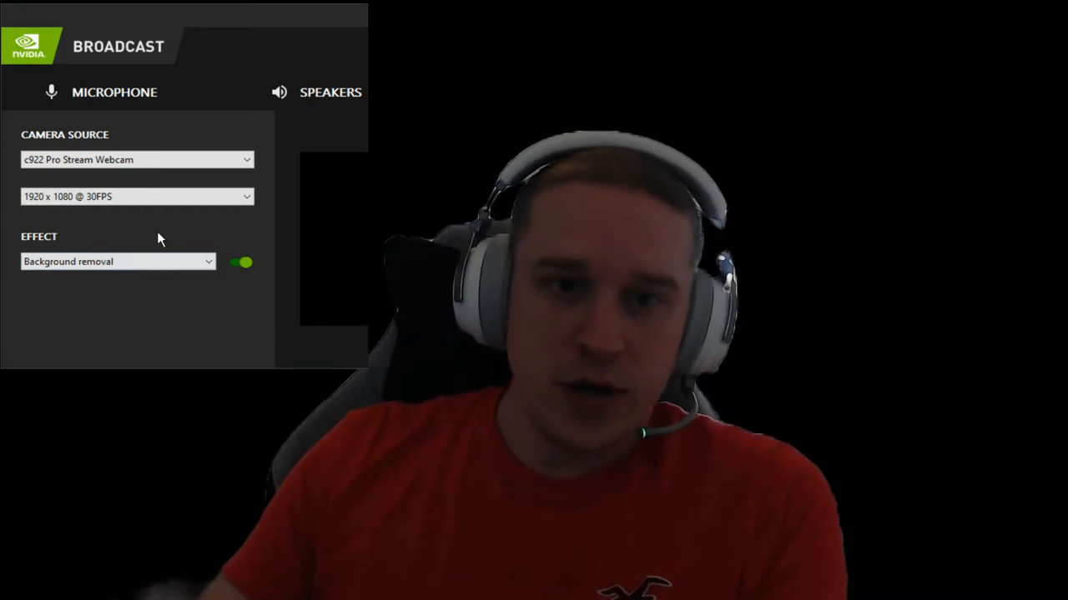
mouse_move(132, 230)
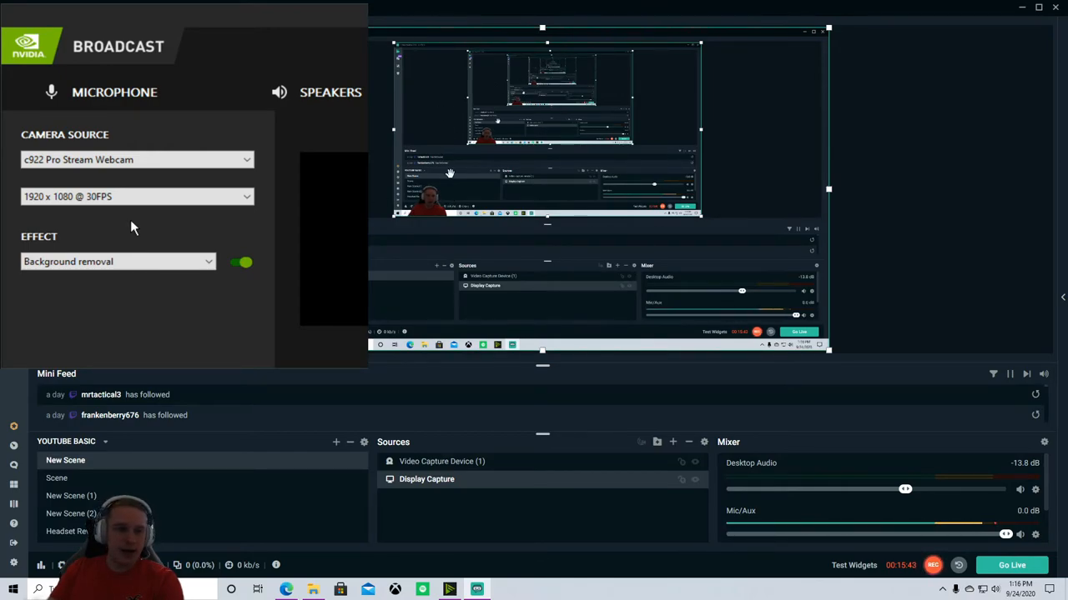
mouse_move(192, 233)
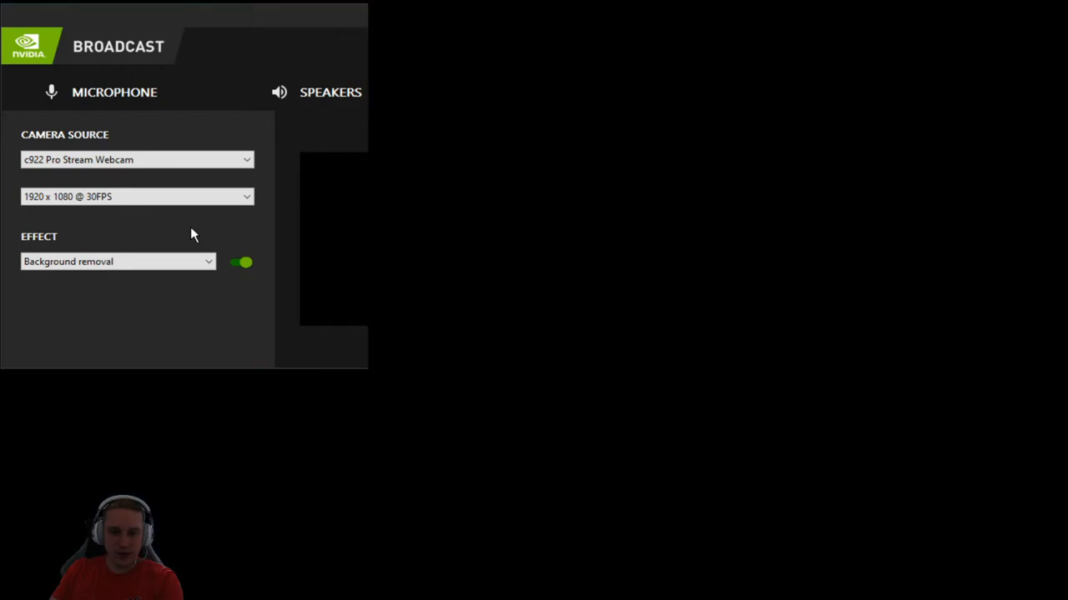
mouse_move(199, 230)
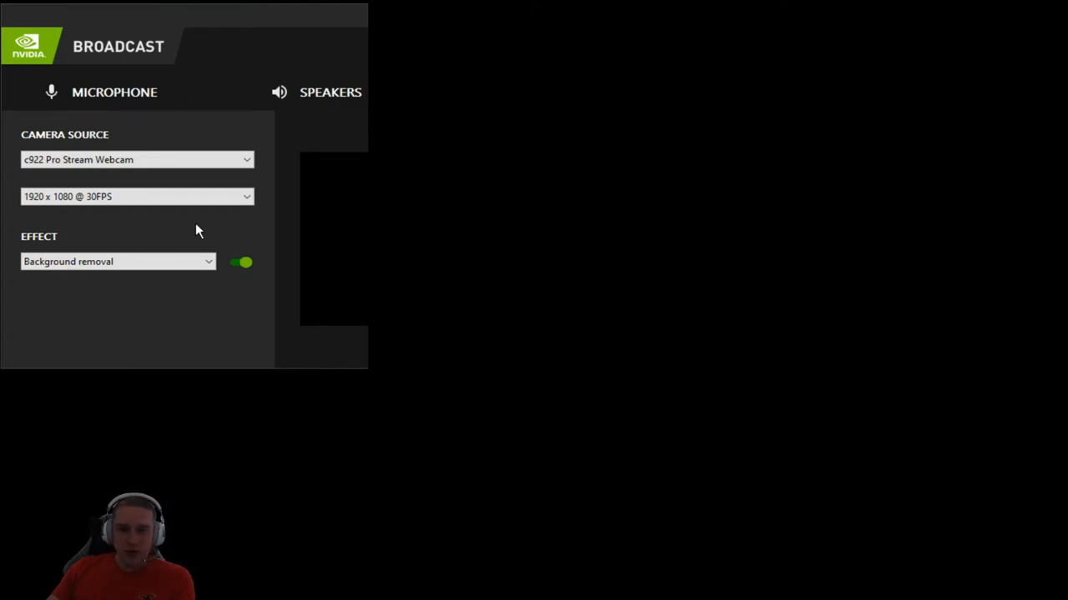
Step: Try Background replacement with a picture, then disable the camera effect so the real room shows
click(116, 260)
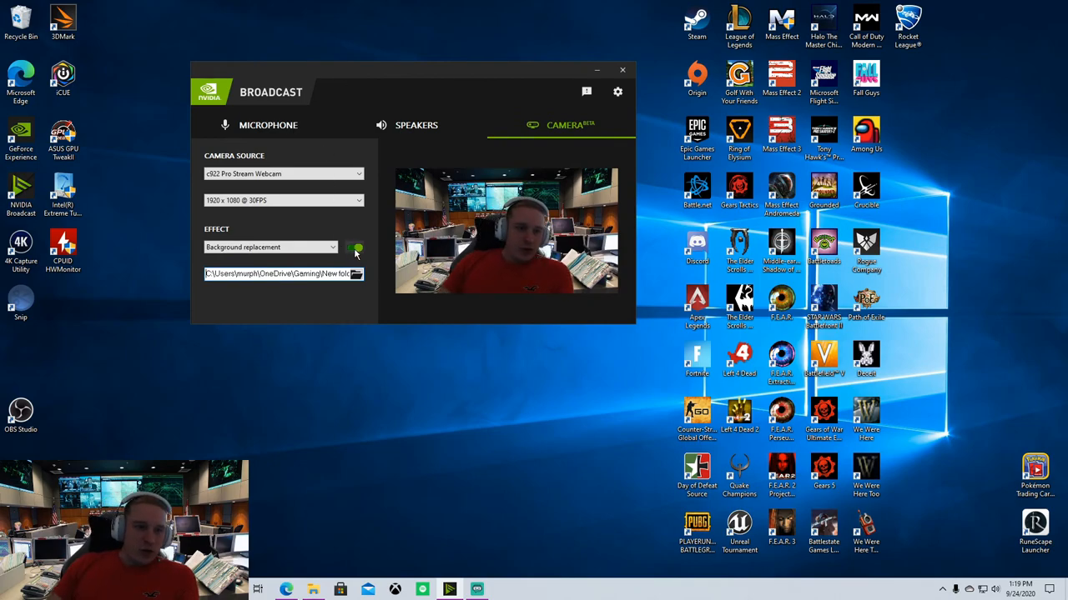
click(353, 247)
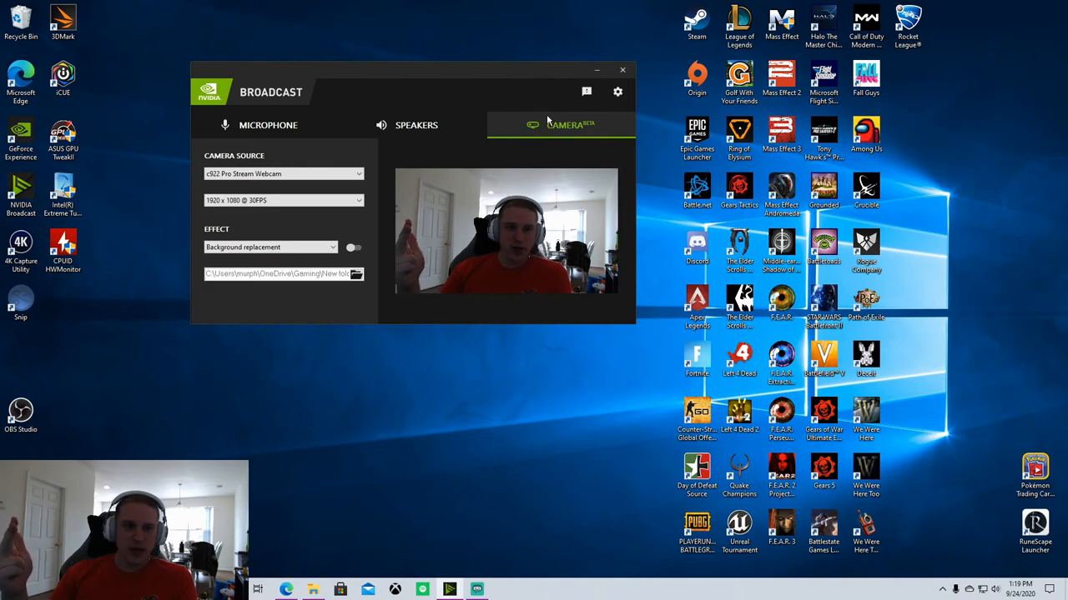
mouse_move(621, 72)
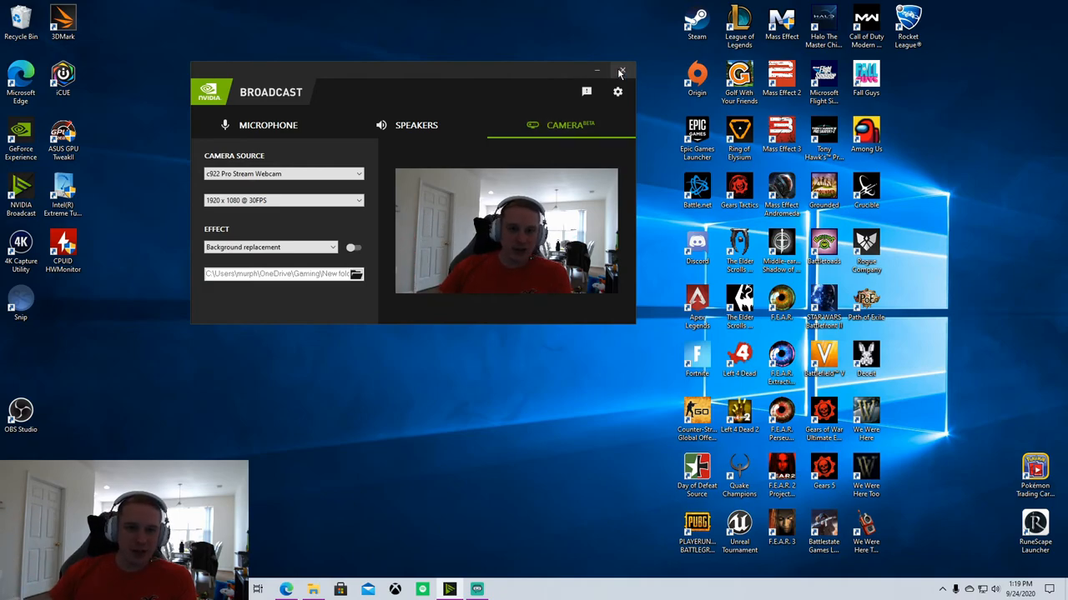
Step: In Streamlabs OBS, view the Mic/Aux Properties device list showing the NVIDIA Broadcast microphone, then cancel
click(621, 70)
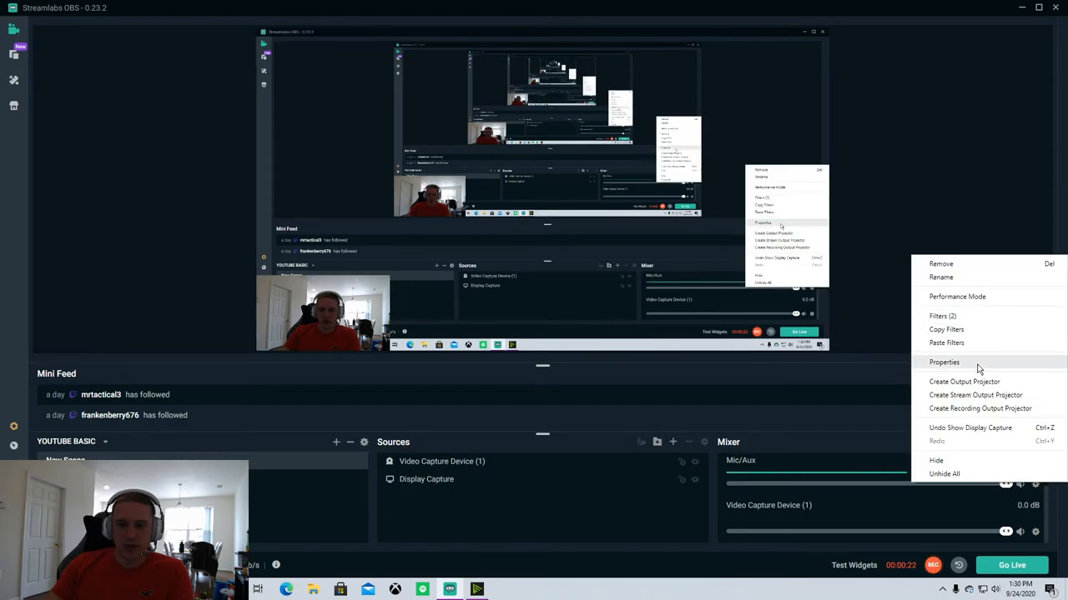
click(944, 362)
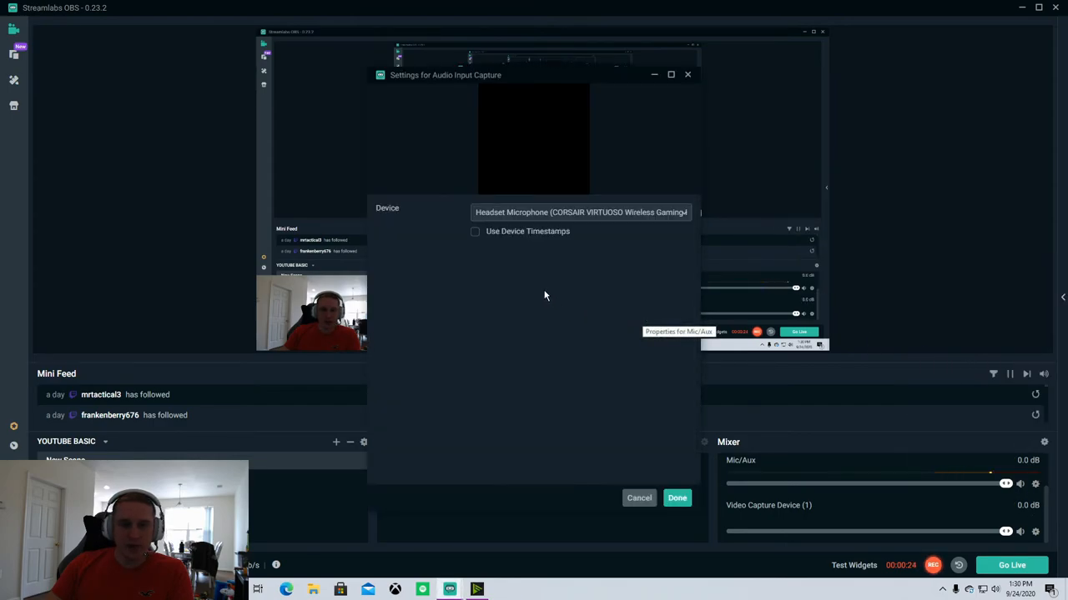
click(581, 212)
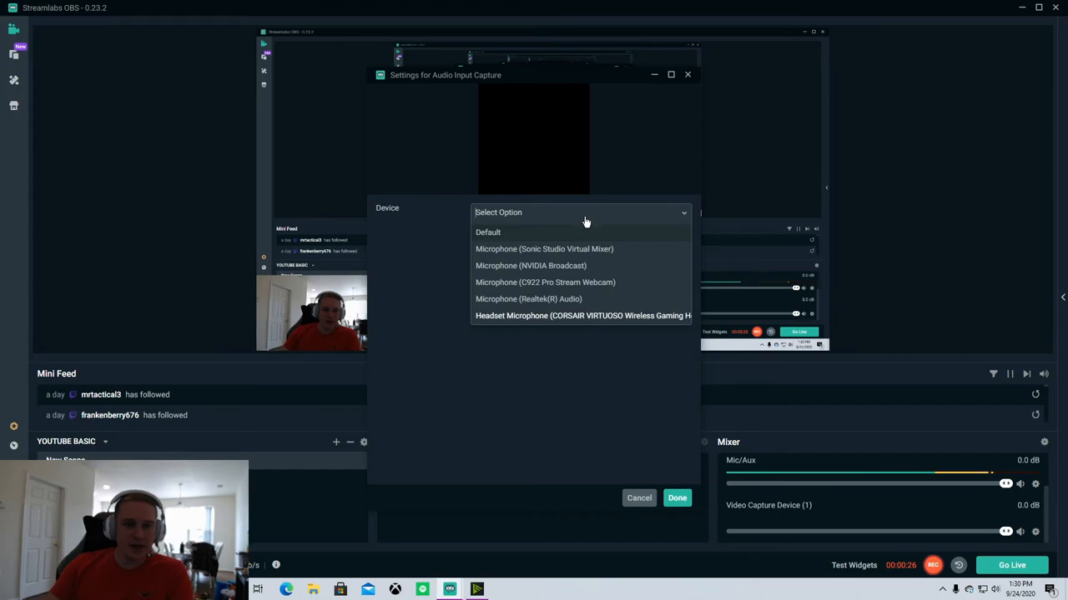
mouse_move(562, 313)
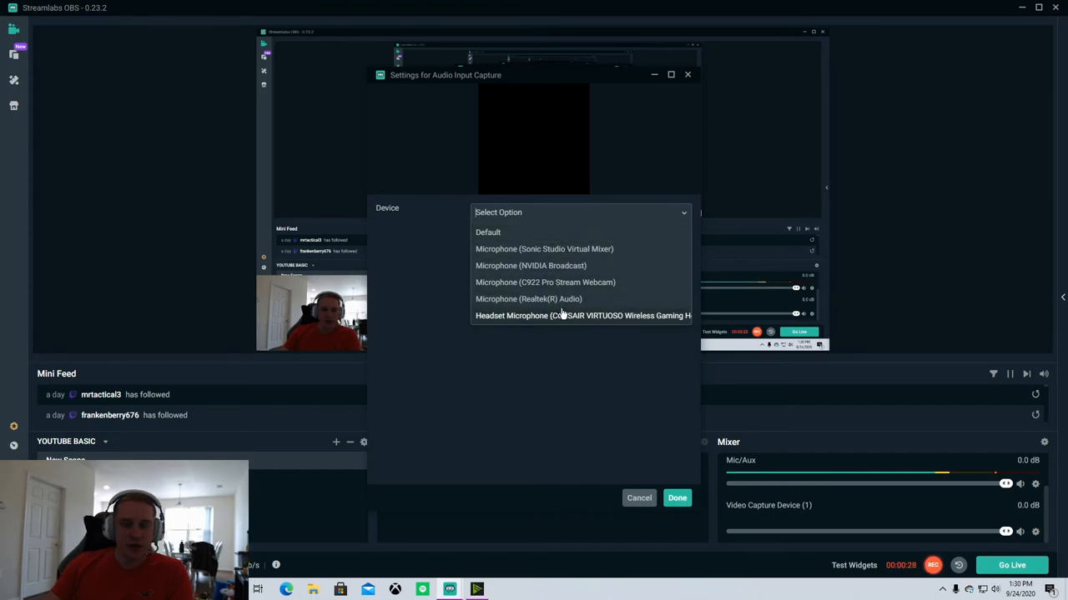
mouse_move(573, 324)
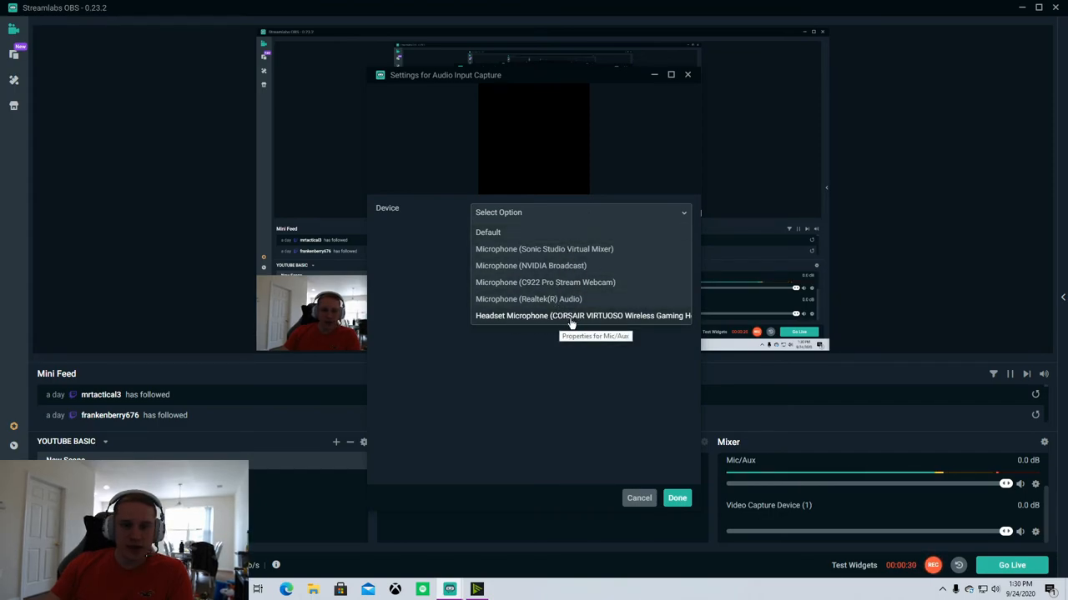
mouse_move(530, 266)
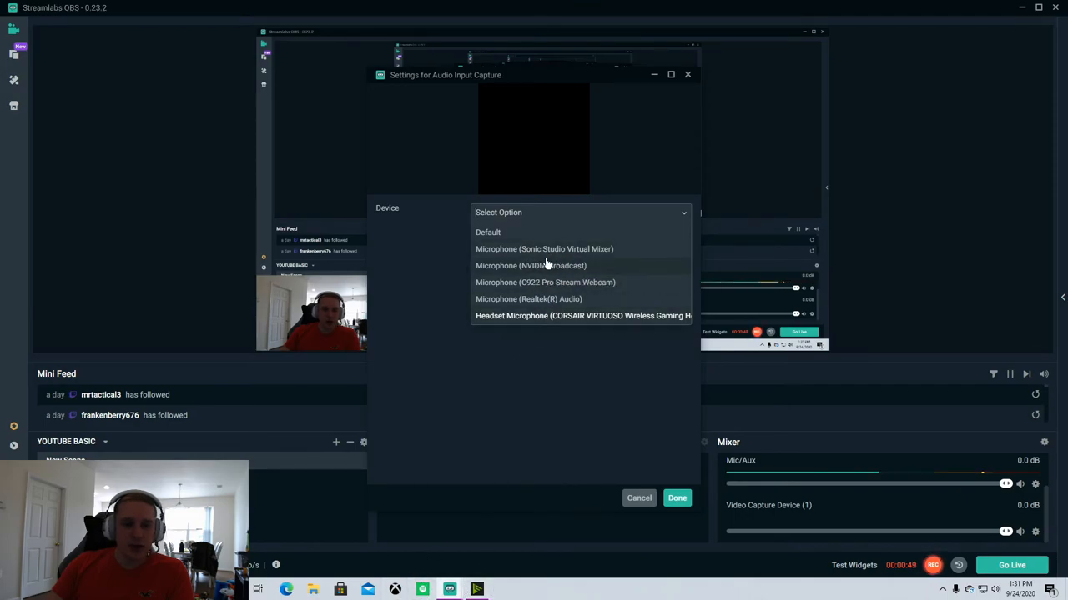
mouse_move(639, 497)
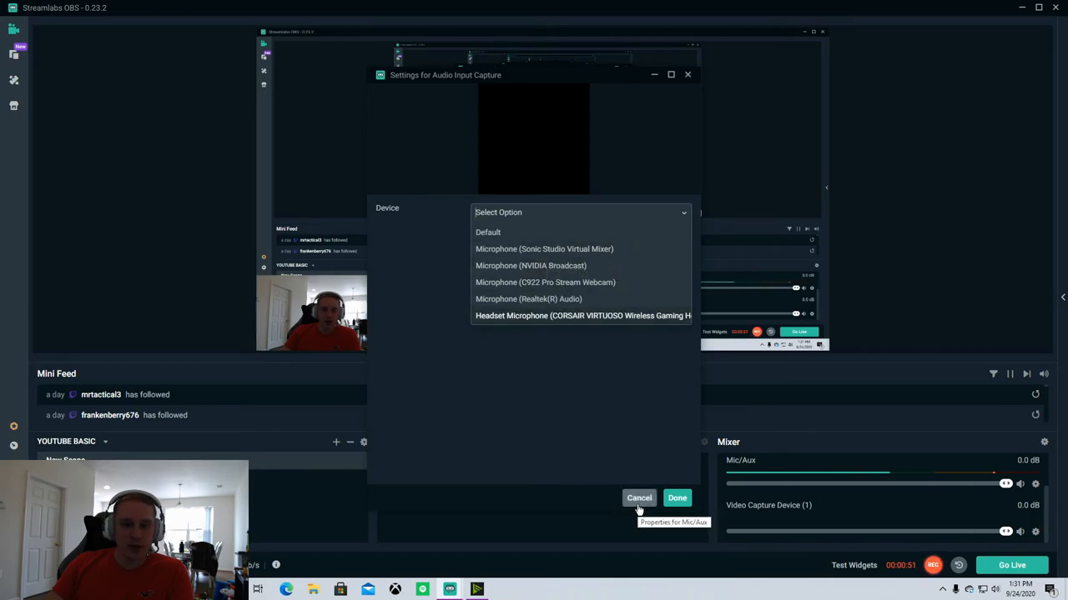
click(639, 497)
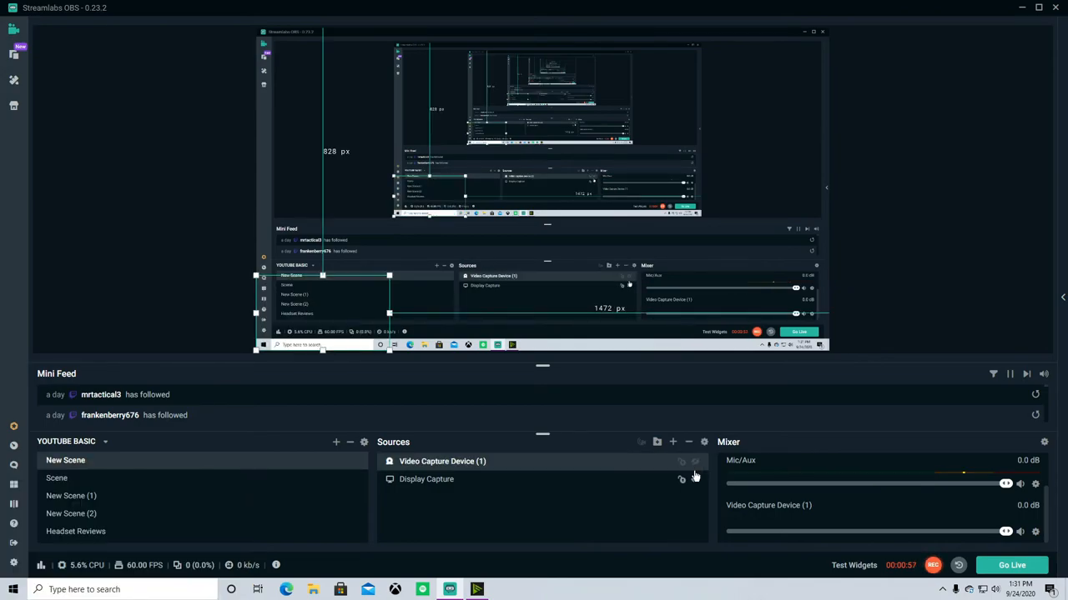
mouse_move(673, 442)
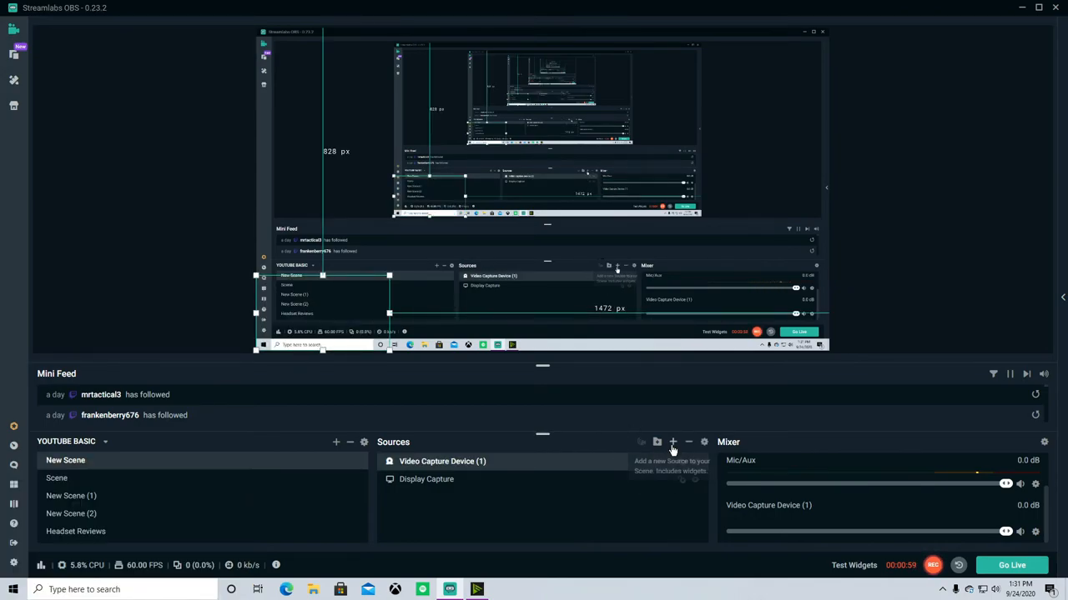
Step: Add a new Video Capture Device source to the scene for the NVIDIA Broadcast camera
click(672, 442)
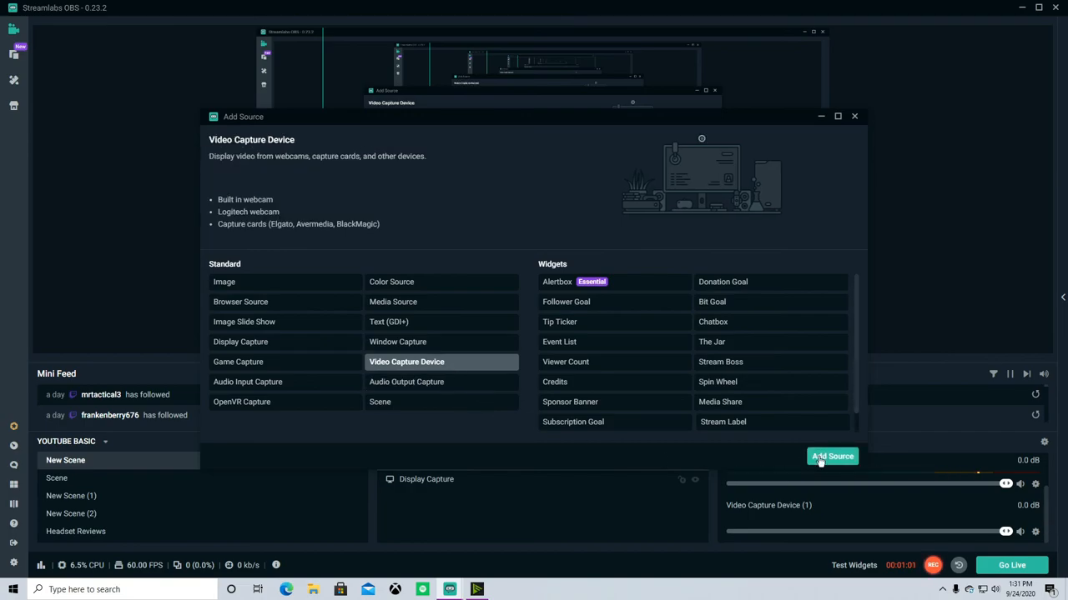
click(832, 457)
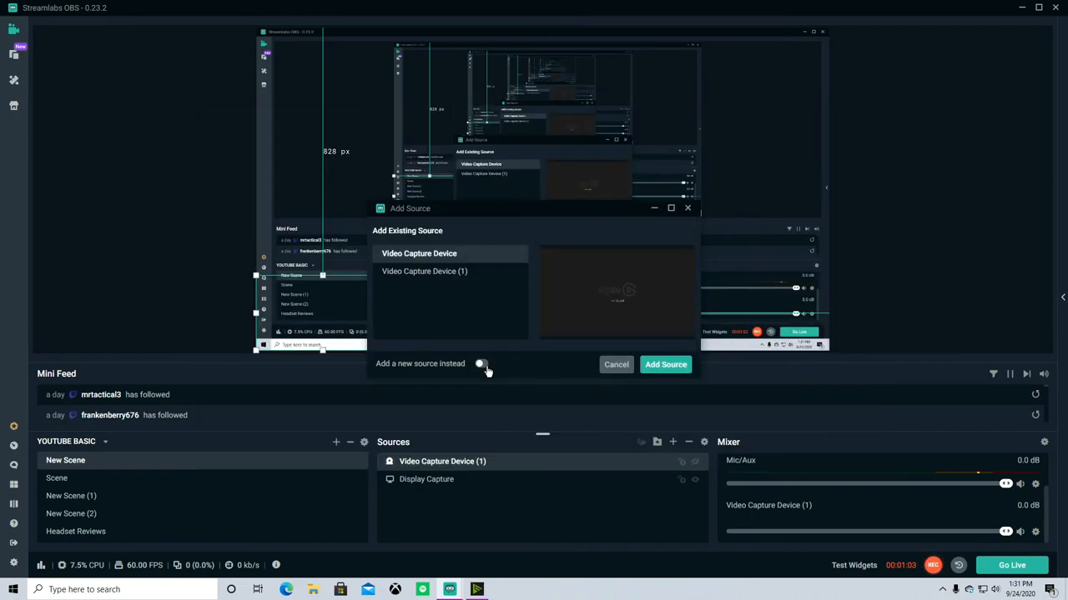
click(664, 364)
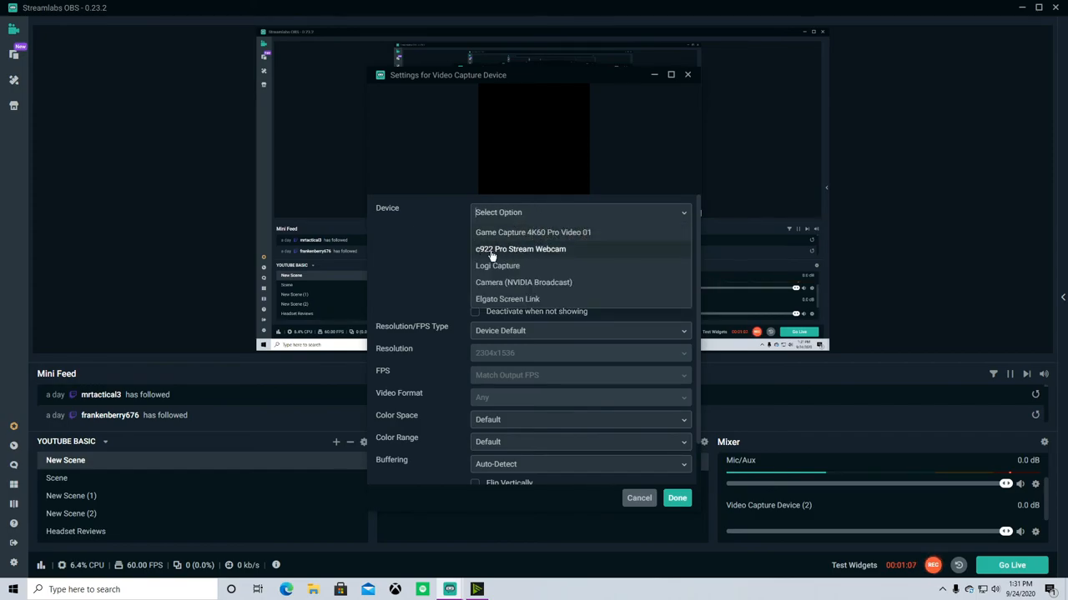
mouse_move(550, 257)
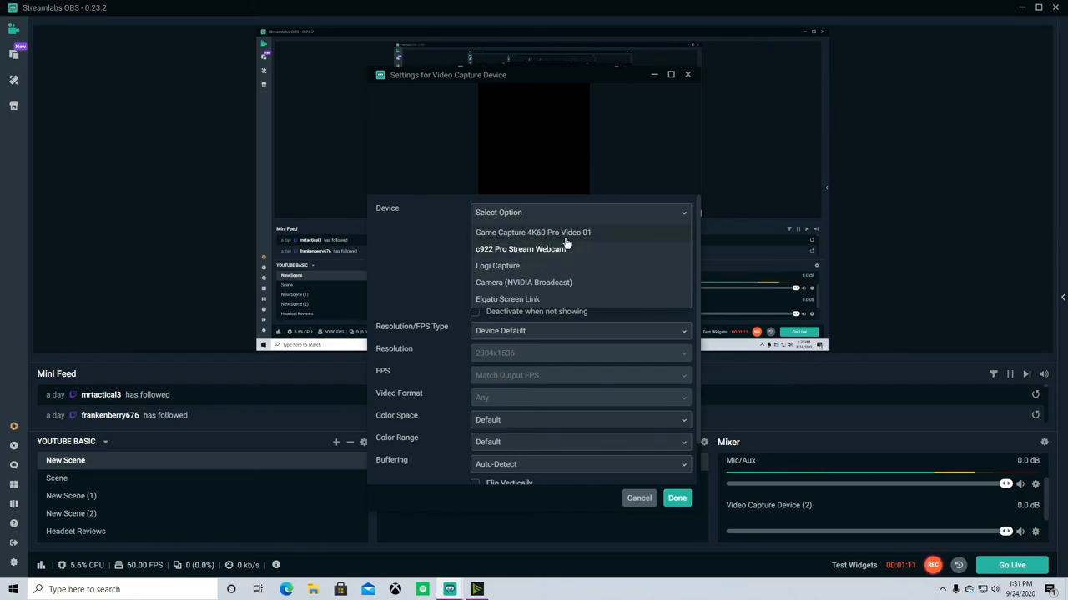
mouse_move(527, 265)
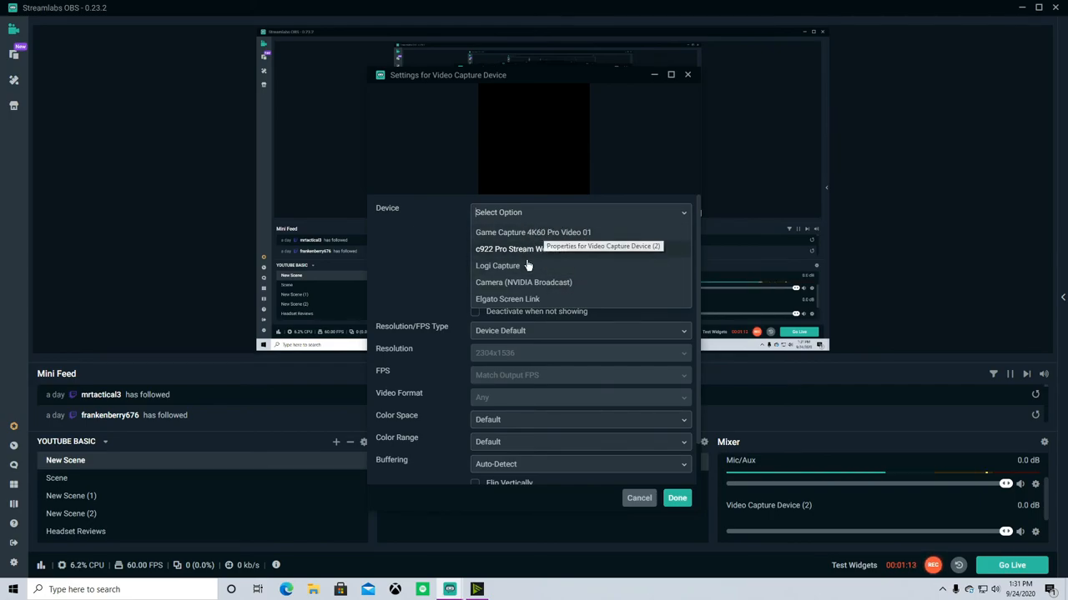
mouse_move(533, 287)
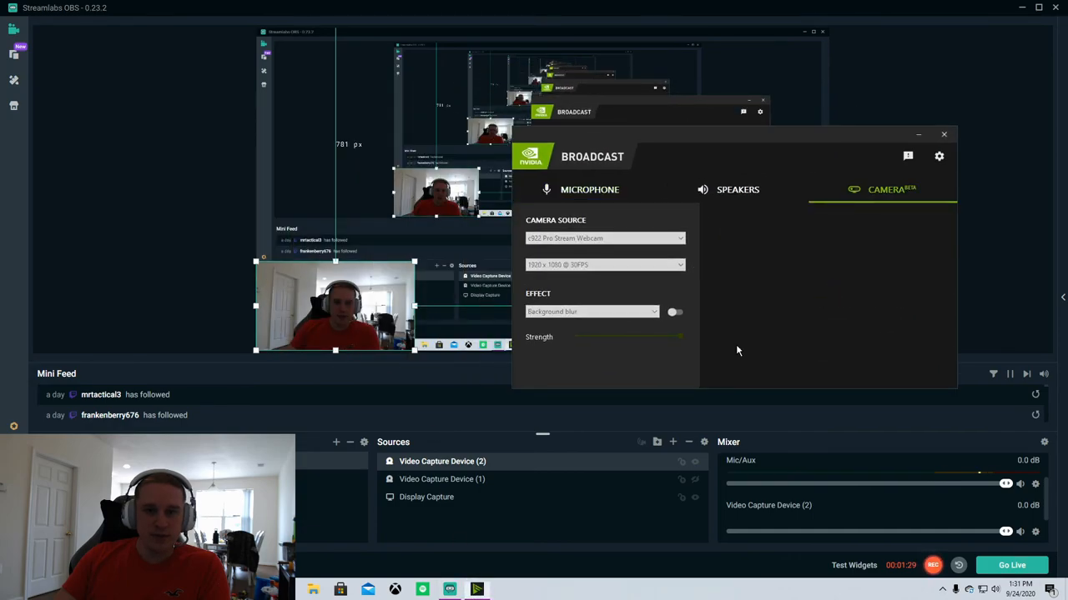
Step: Re-enable the camera effect, trying Background removal and then Background blur, visible in the Streamlabs scene
click(590, 312)
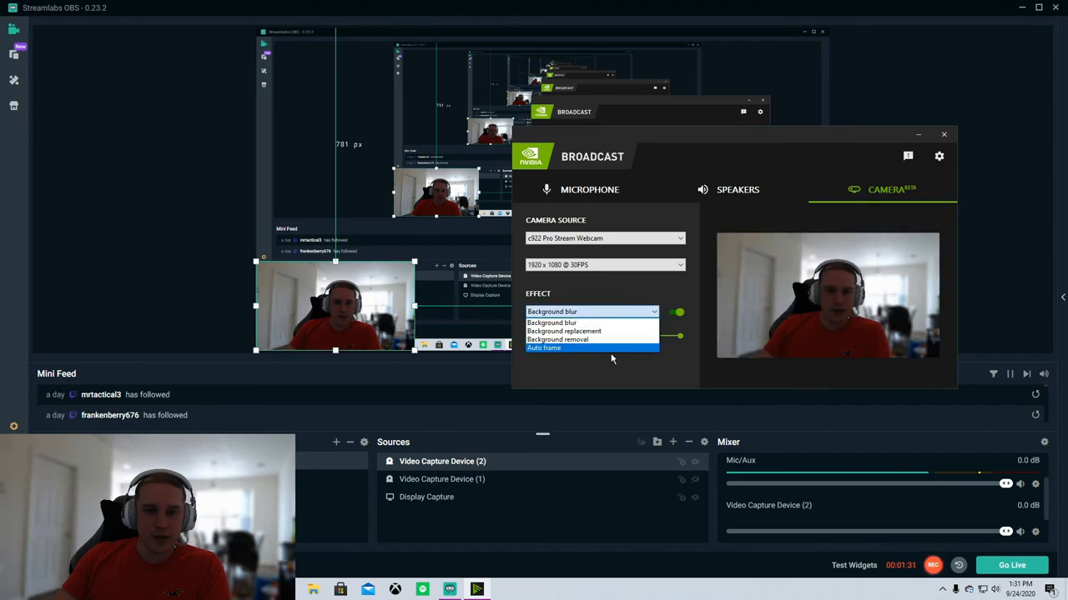
click(557, 341)
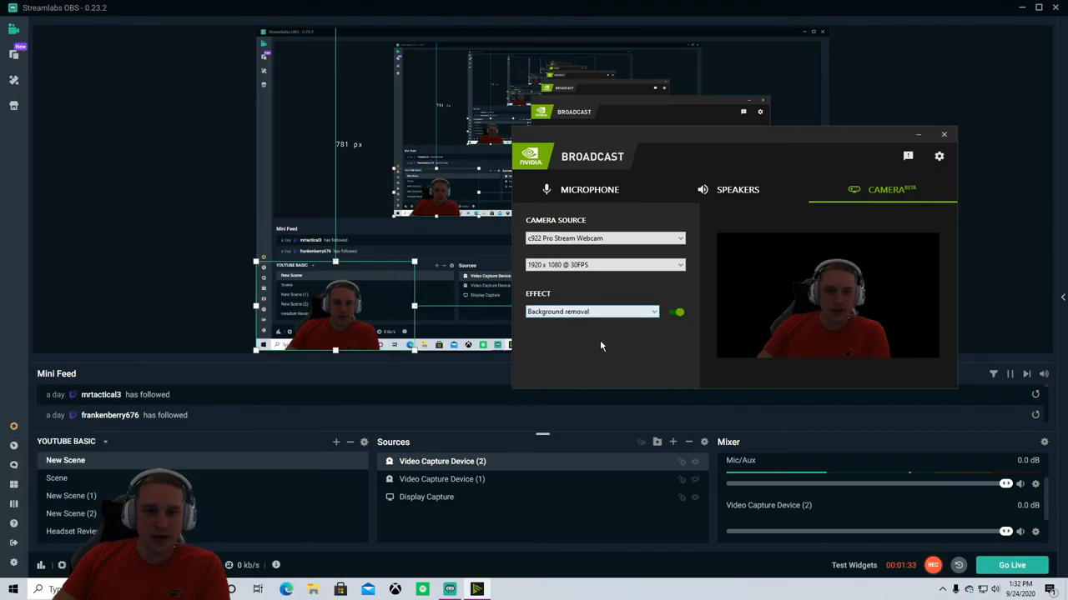
click(593, 312)
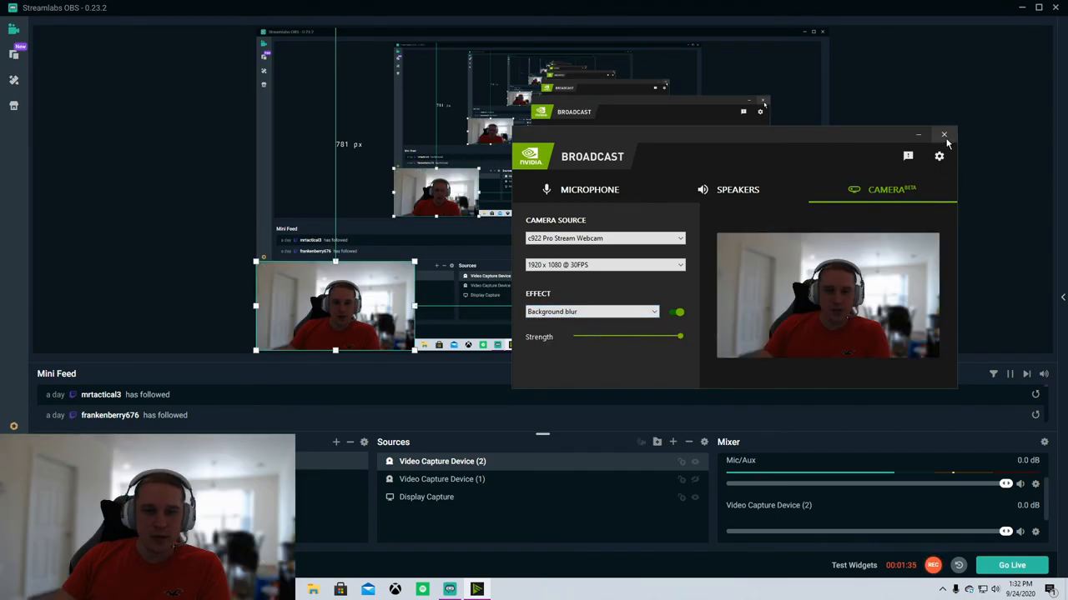